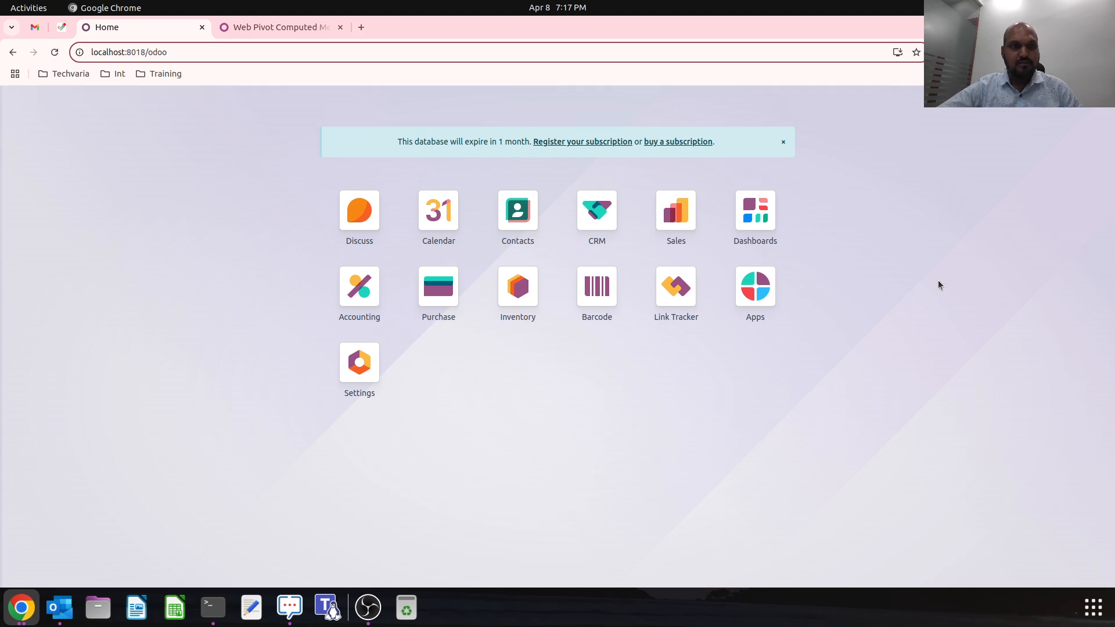
{"action": "mouse_move", "coordinate": [247, 101]}
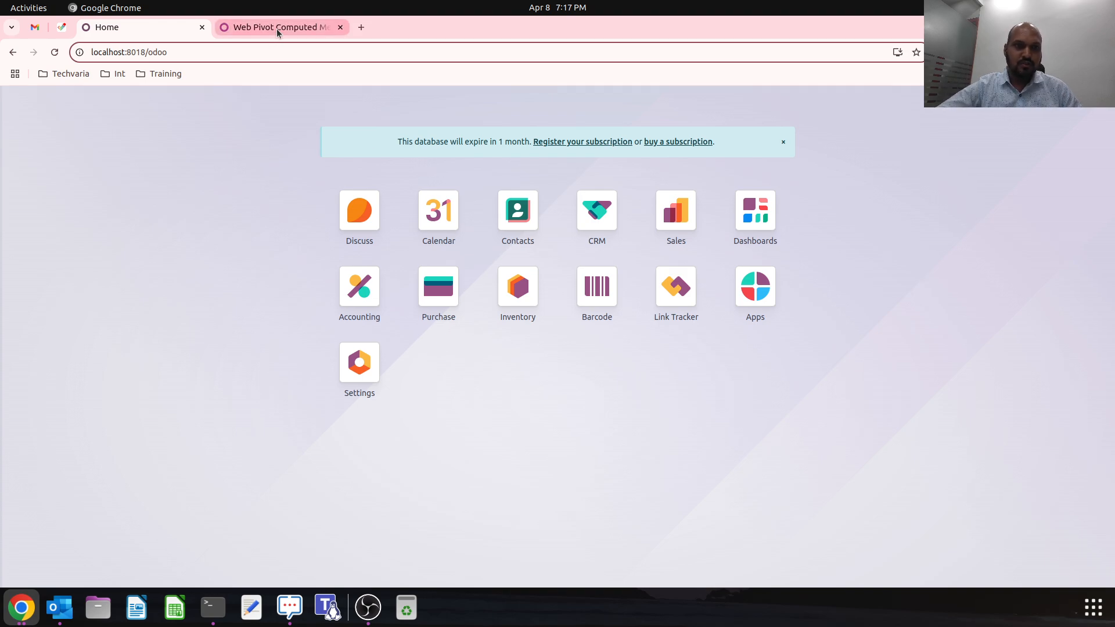
- Show the Web Pivot Computed Measure Usage section and highlight the Sum and Sub formulas
{"action": "left_click", "coordinate": [277, 27]}
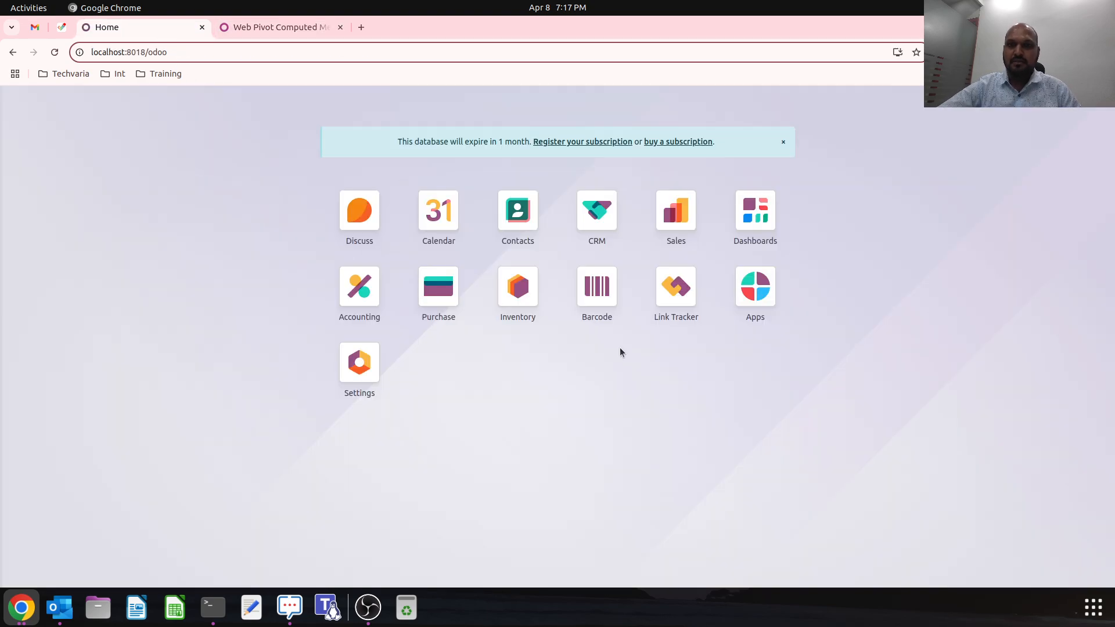
{"action": "mouse_move", "coordinate": [712, 408]}
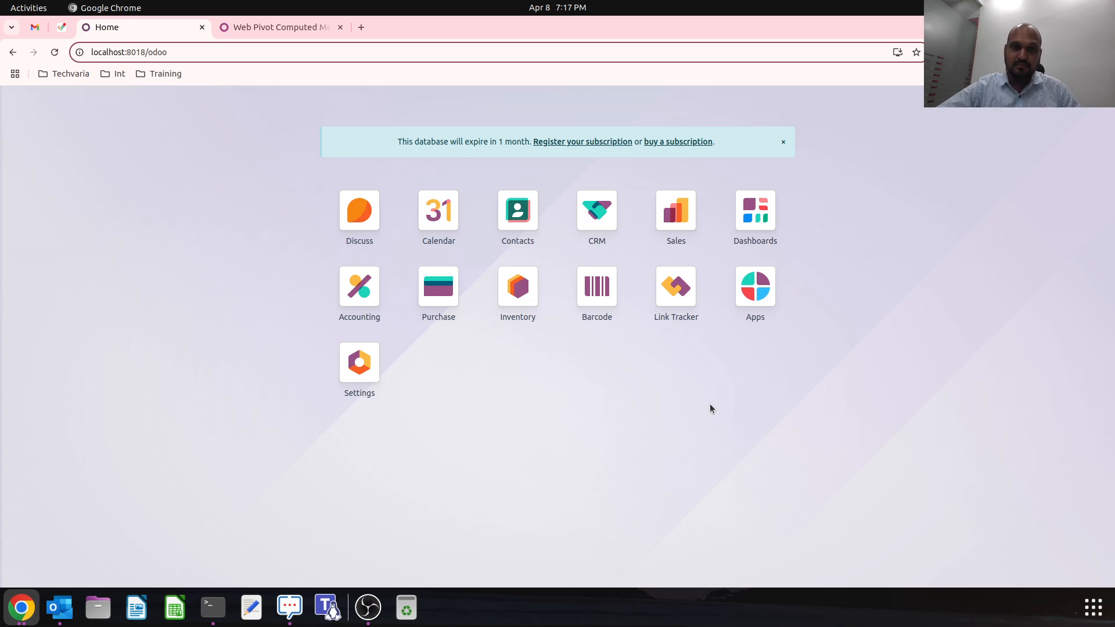
{"action": "mouse_move", "coordinate": [463, 239]}
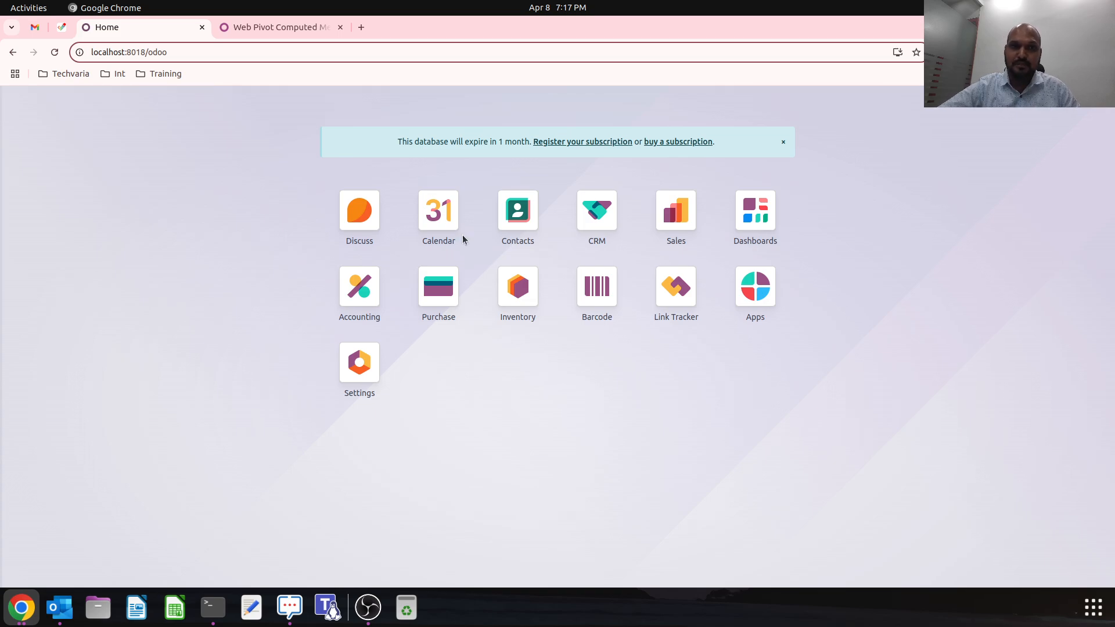
{"action": "left_click", "coordinate": [279, 26]}
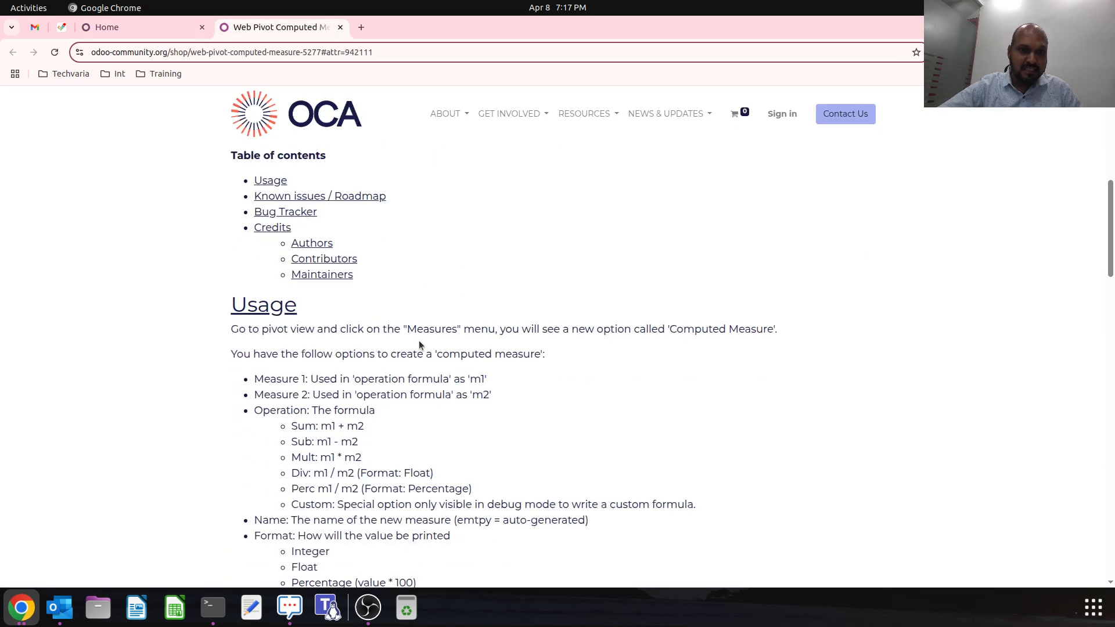
{"action": "scroll", "scroll_direction": "down", "scroll_amount": 3}
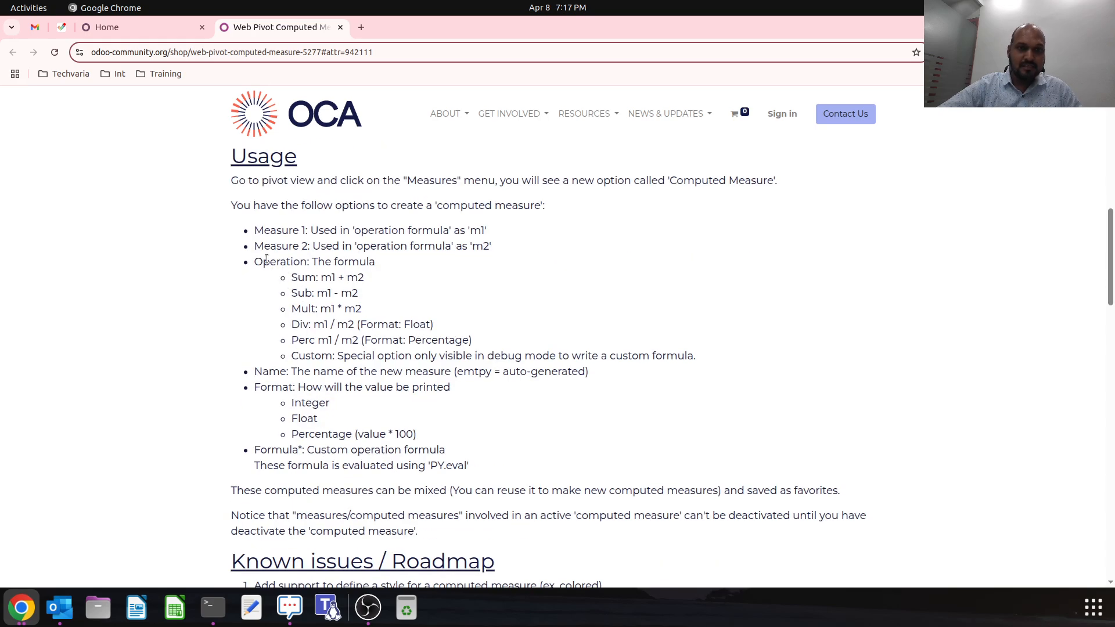
{"action": "left_click_drag", "start_coordinate": [253, 261], "coordinate": [408, 324]}
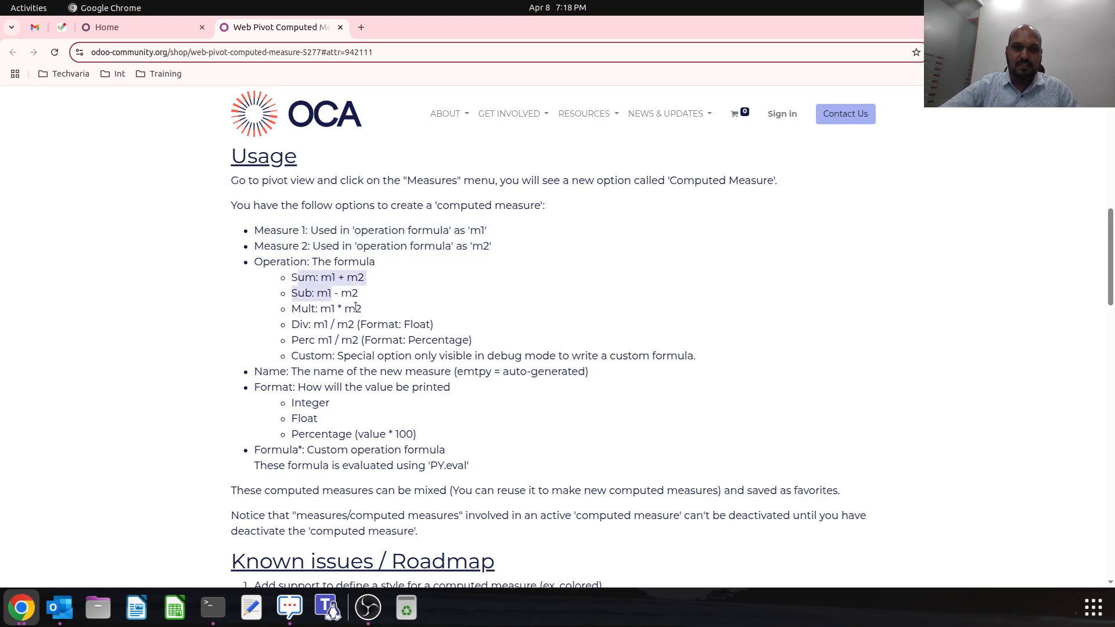
- Open the Sales Analysis report in pivot view
{"action": "left_click", "coordinate": [133, 27]}
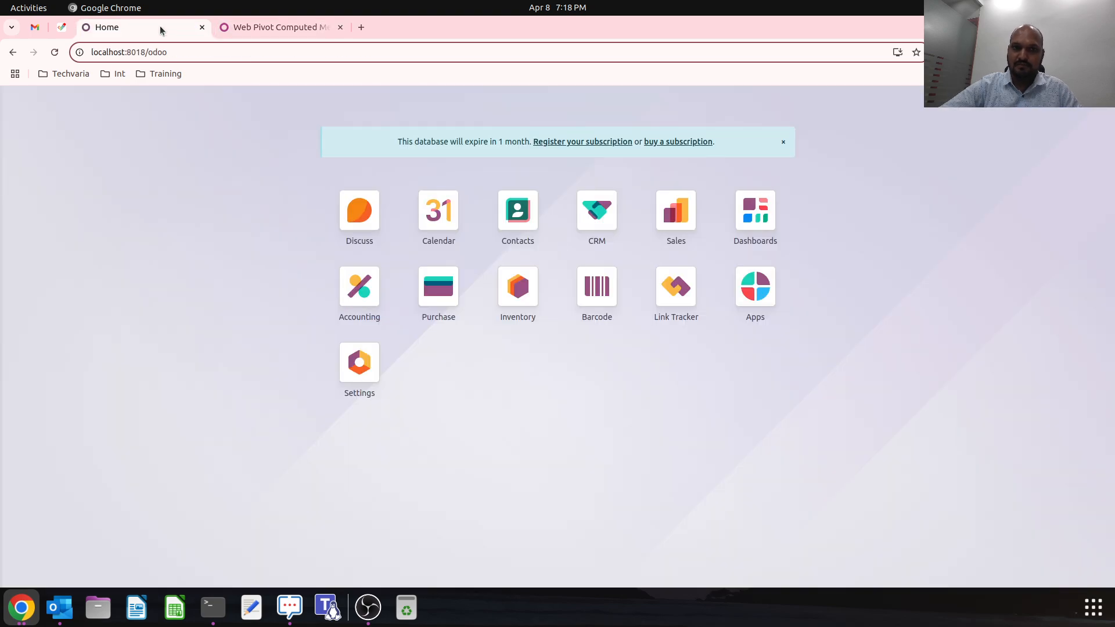
{"action": "mouse_move", "coordinate": [491, 420]}
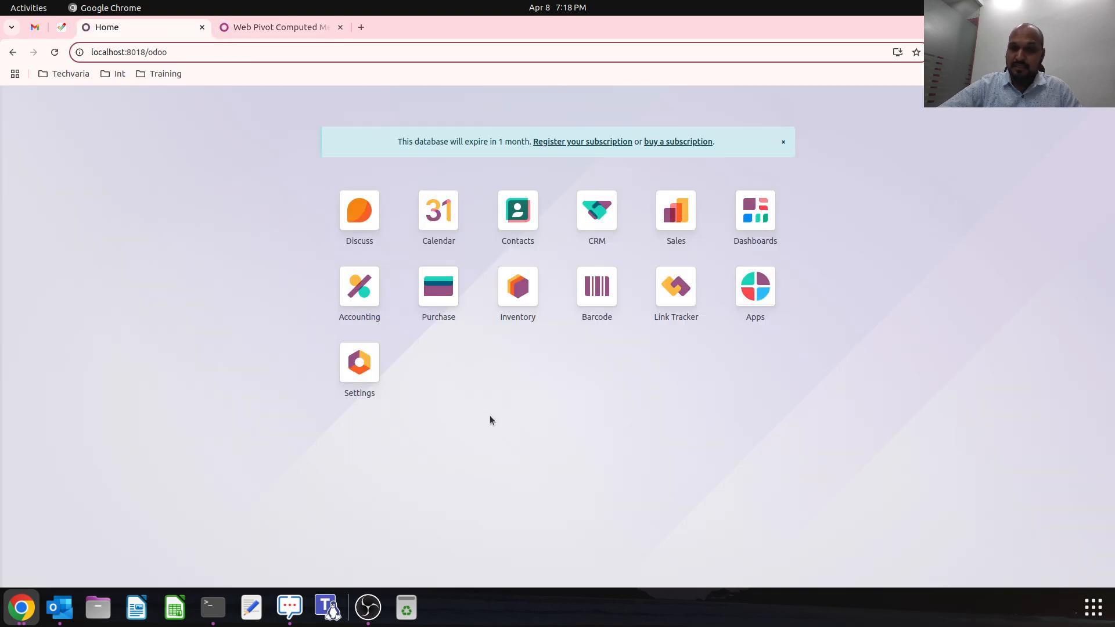
{"action": "mouse_move", "coordinate": [681, 220]}
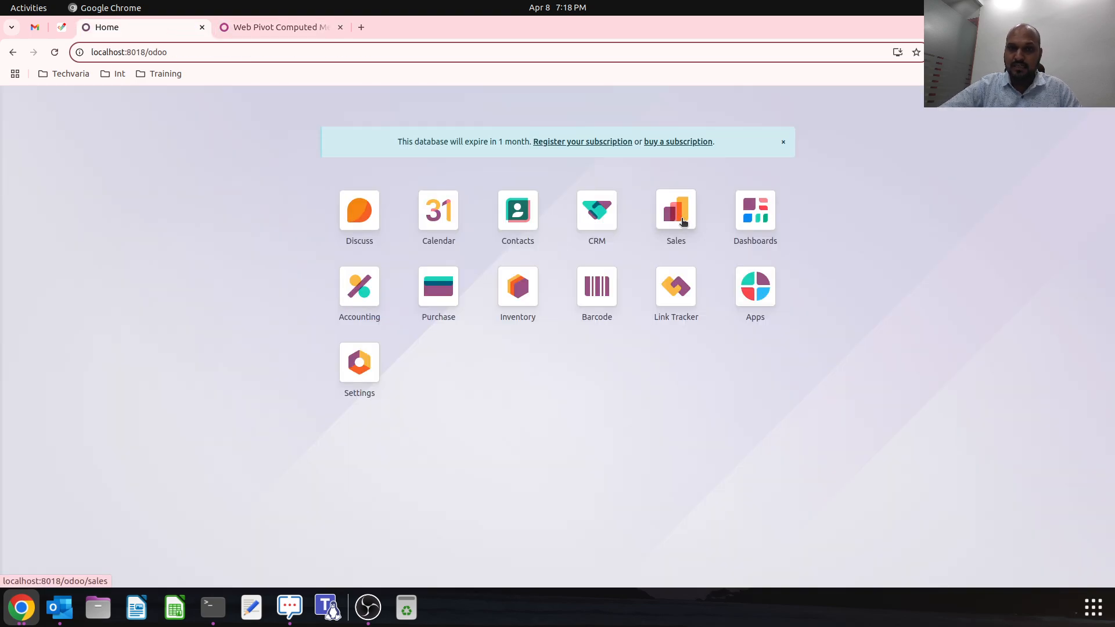
{"action": "left_click", "coordinate": [676, 211]}
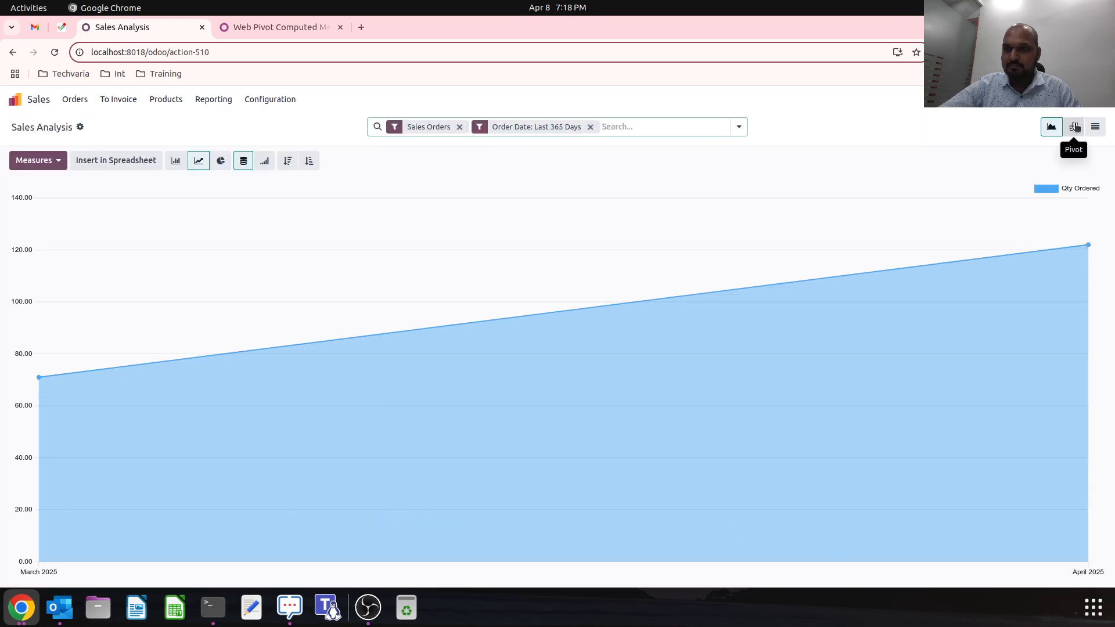
{"action": "left_click", "coordinate": [1073, 126]}
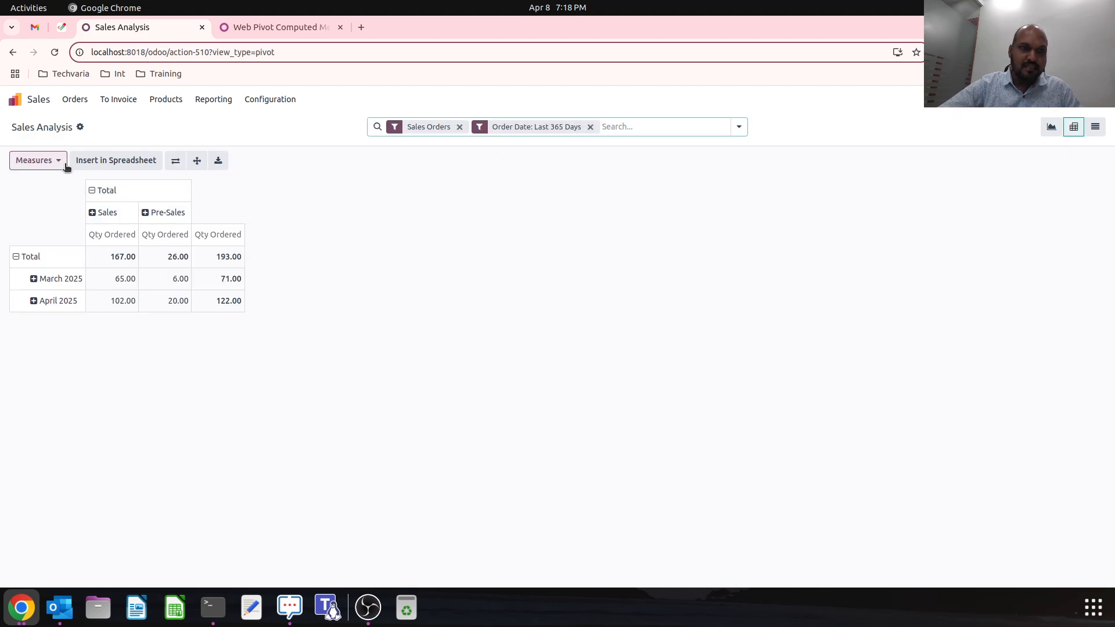
- Add Qty Delivered as a measure and group the rows by Product
{"action": "left_click", "coordinate": [33, 160]}
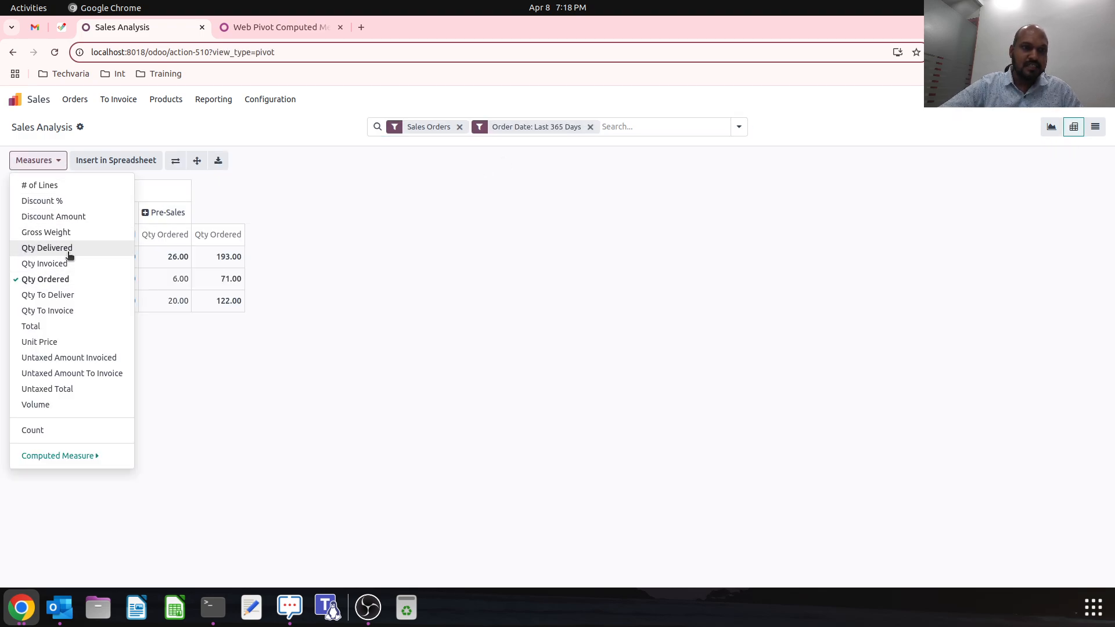
{"action": "left_click", "coordinate": [47, 248]}
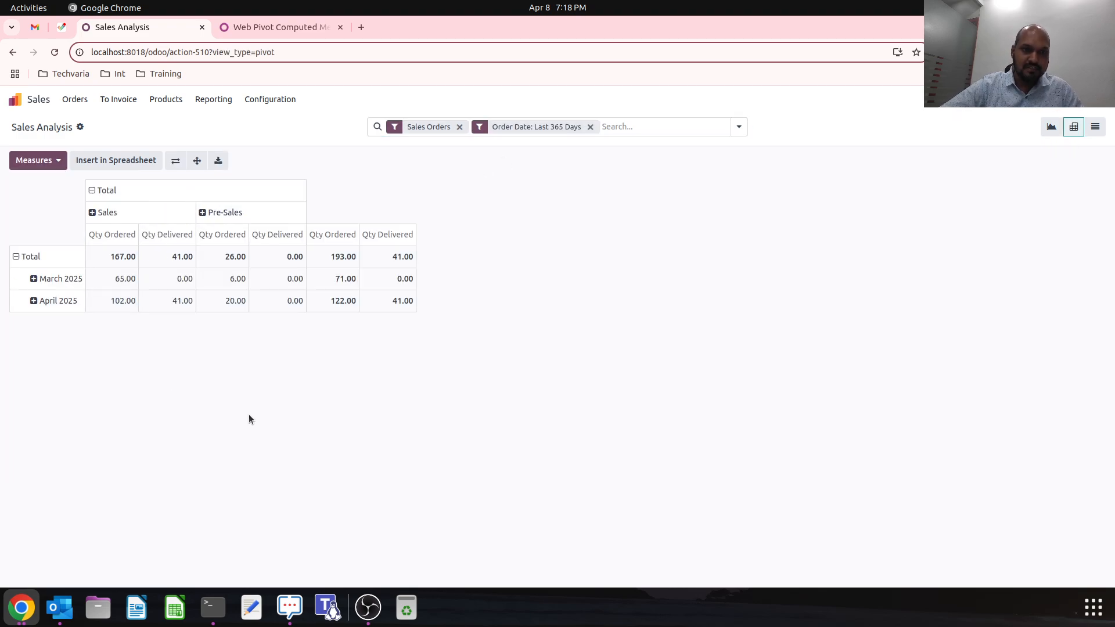
{"action": "left_click", "coordinate": [17, 256]}
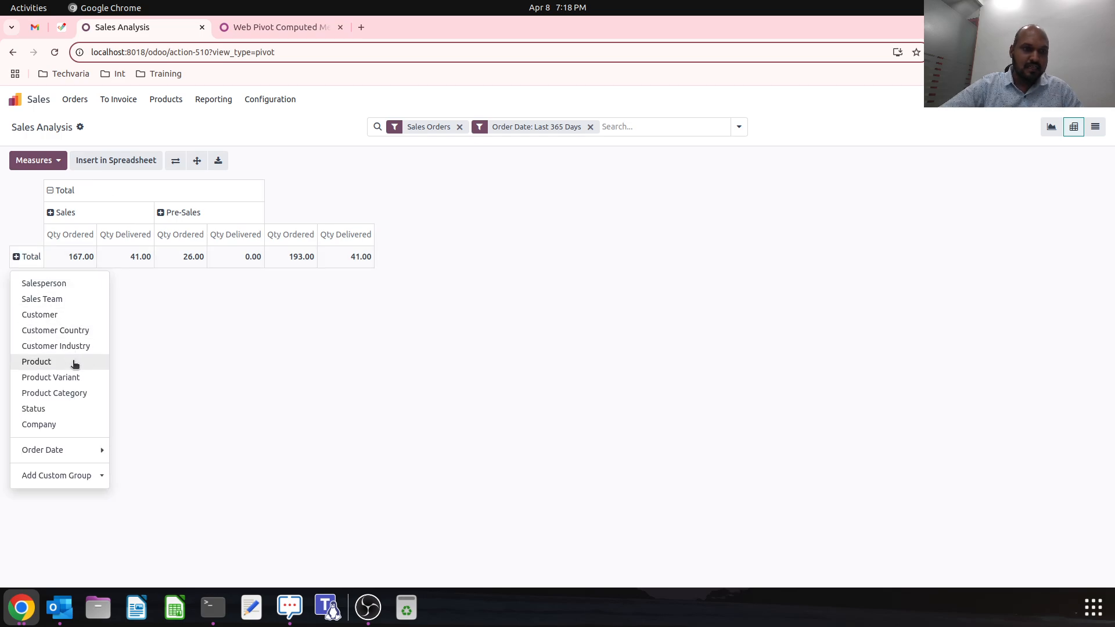
{"action": "left_click", "coordinate": [36, 362]}
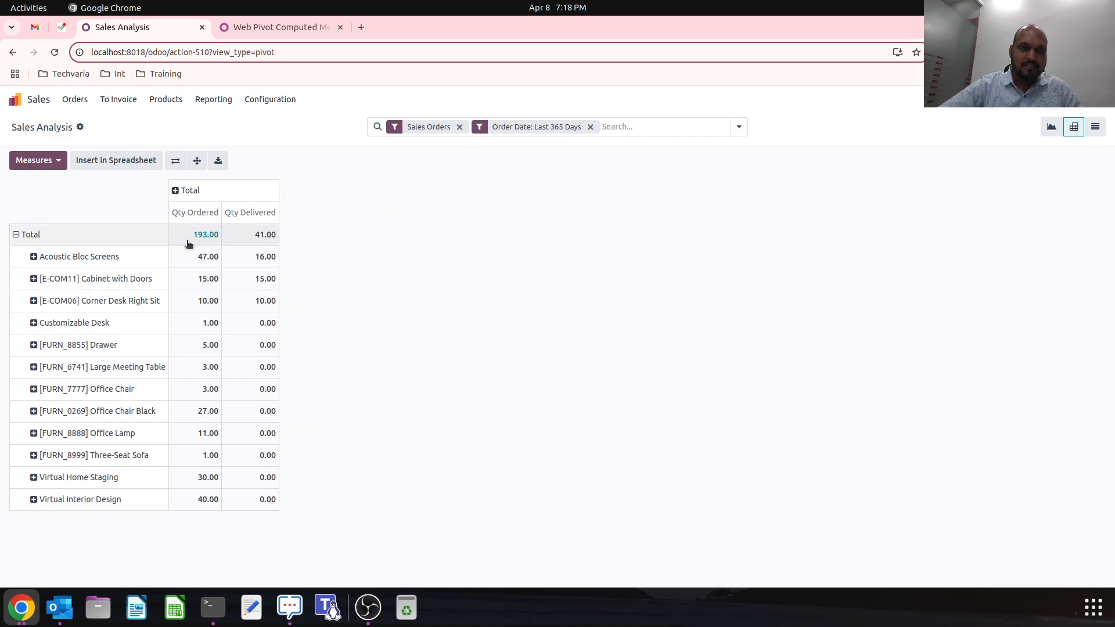
{"action": "left_click", "coordinate": [34, 161]}
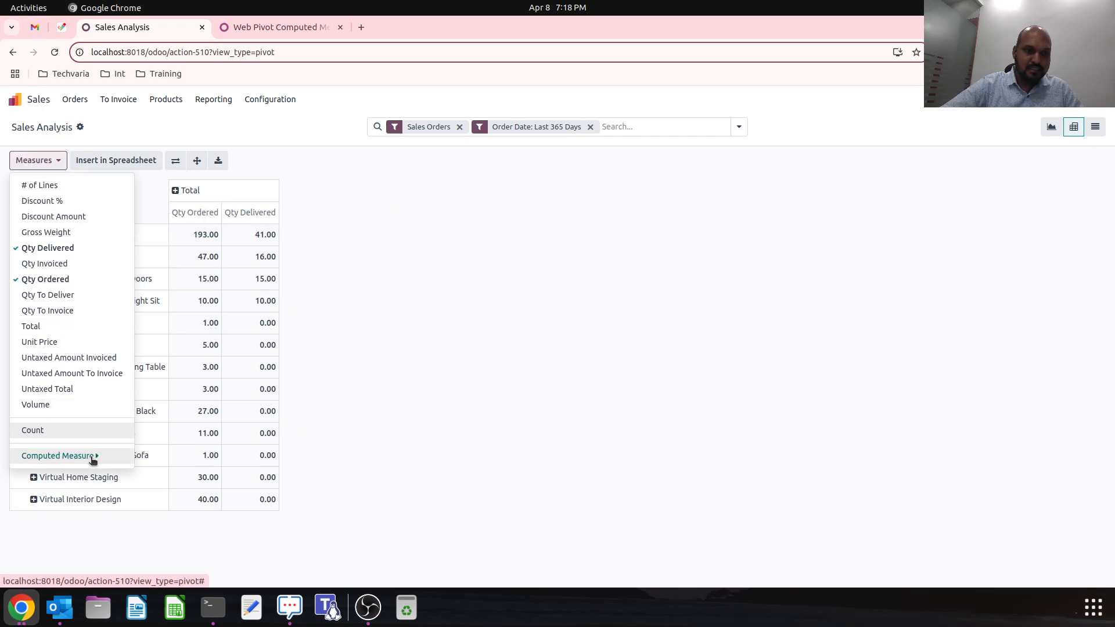
- Add a 'Ratio' computed measure, Qty Delivered divided by Qty Ordered, formatted as percentage
{"action": "left_click", "coordinate": [57, 455]}
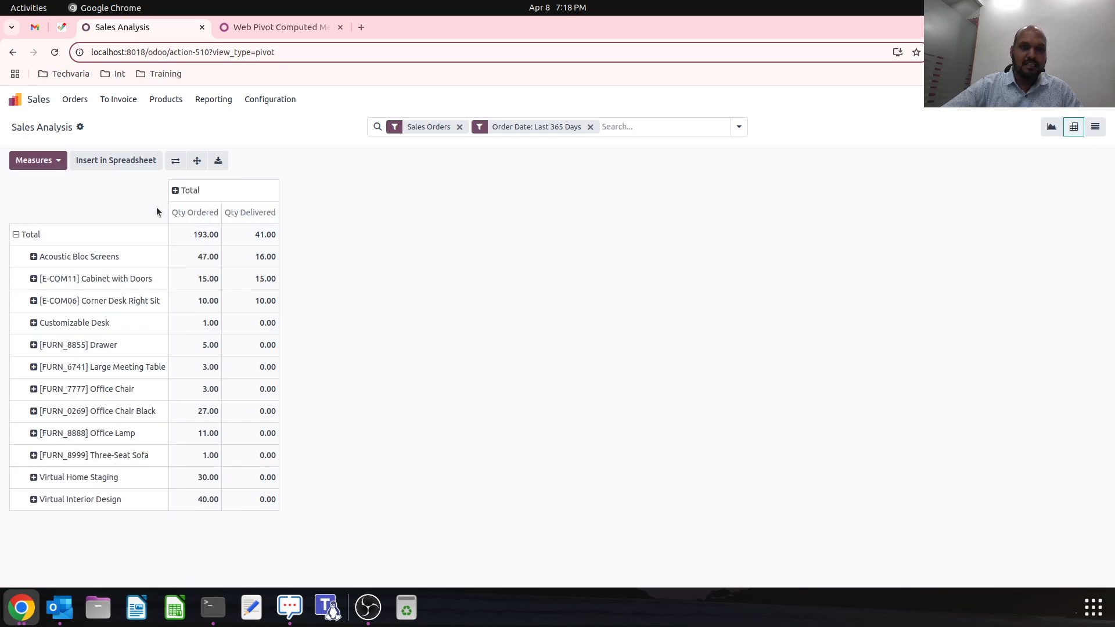
{"action": "left_click", "coordinate": [34, 160]}
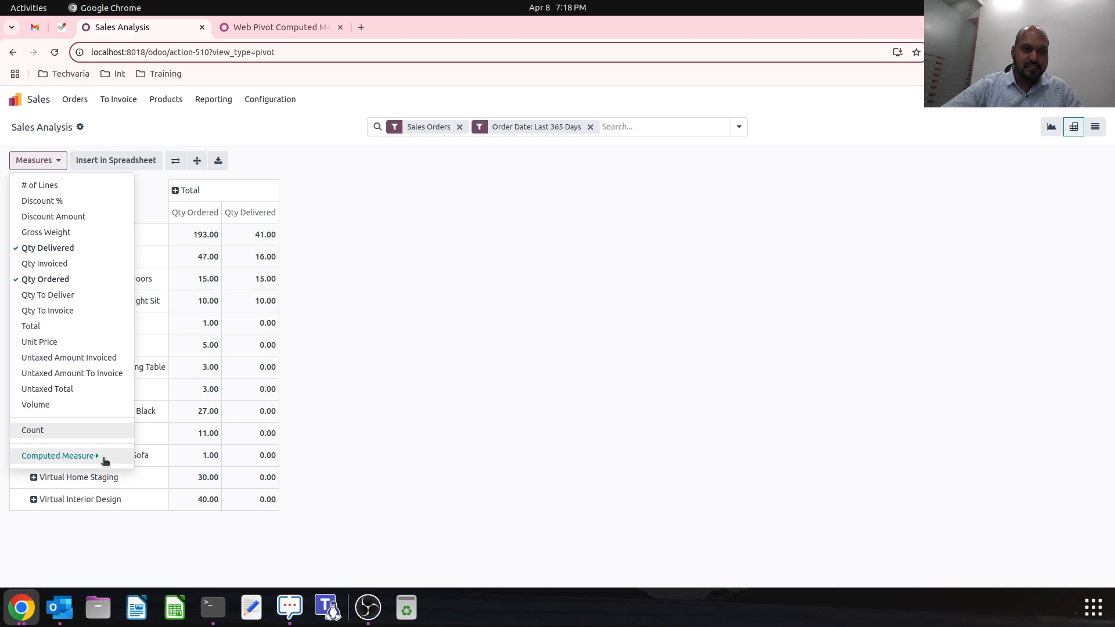
{"action": "left_click", "coordinate": [58, 455]}
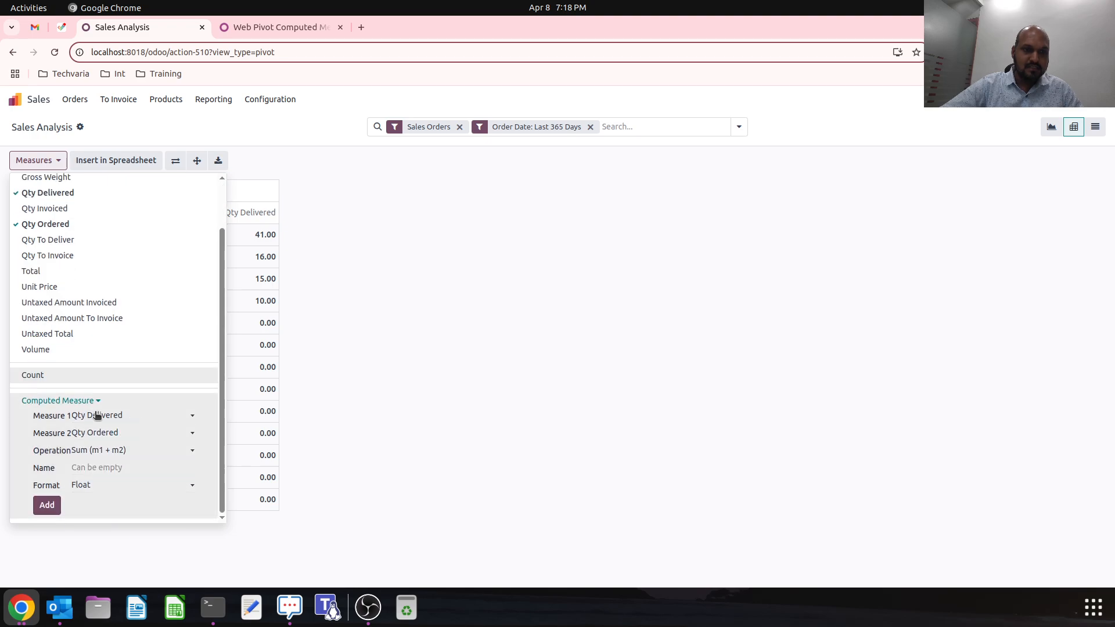
{"action": "left_click", "coordinate": [133, 450]}
{"action": "type", "text": "Ratio"}
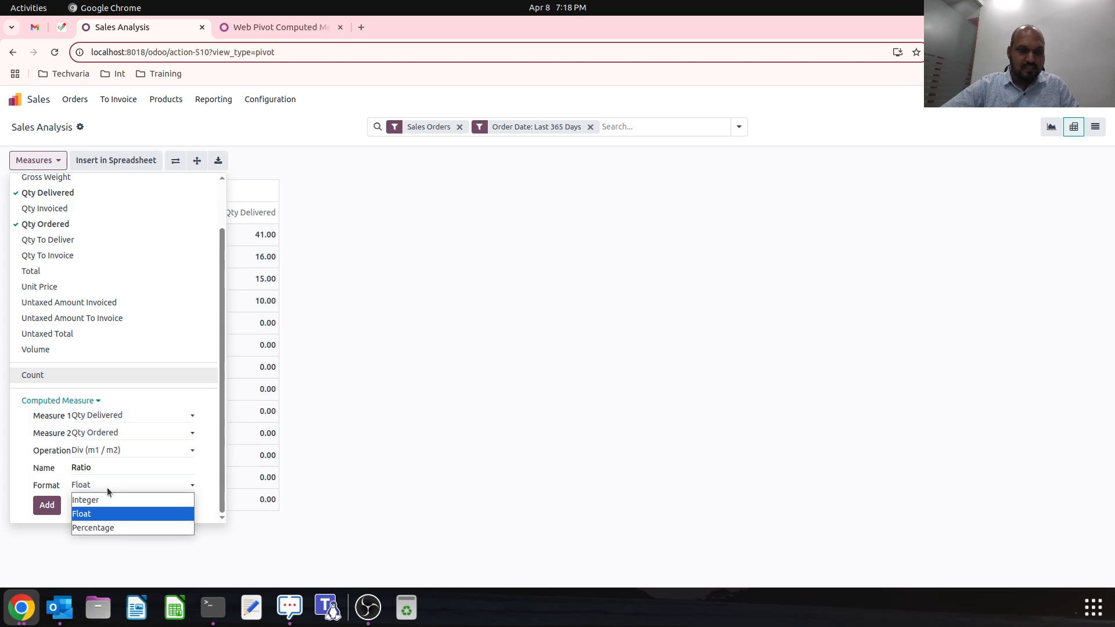
{"action": "left_click", "coordinate": [93, 528]}
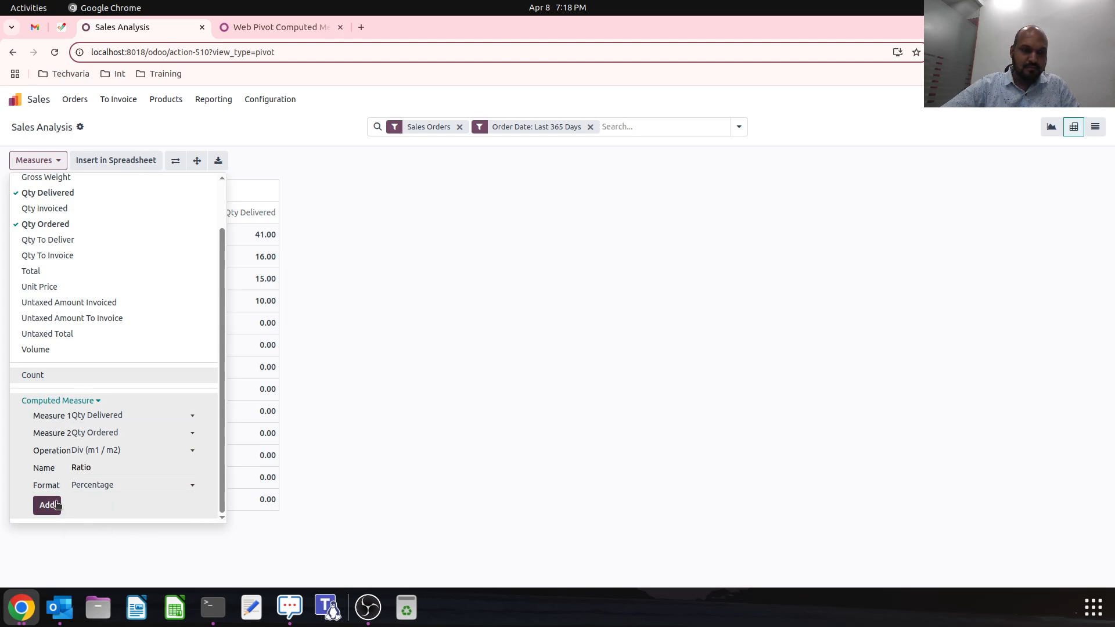
{"action": "left_click", "coordinate": [47, 505]}
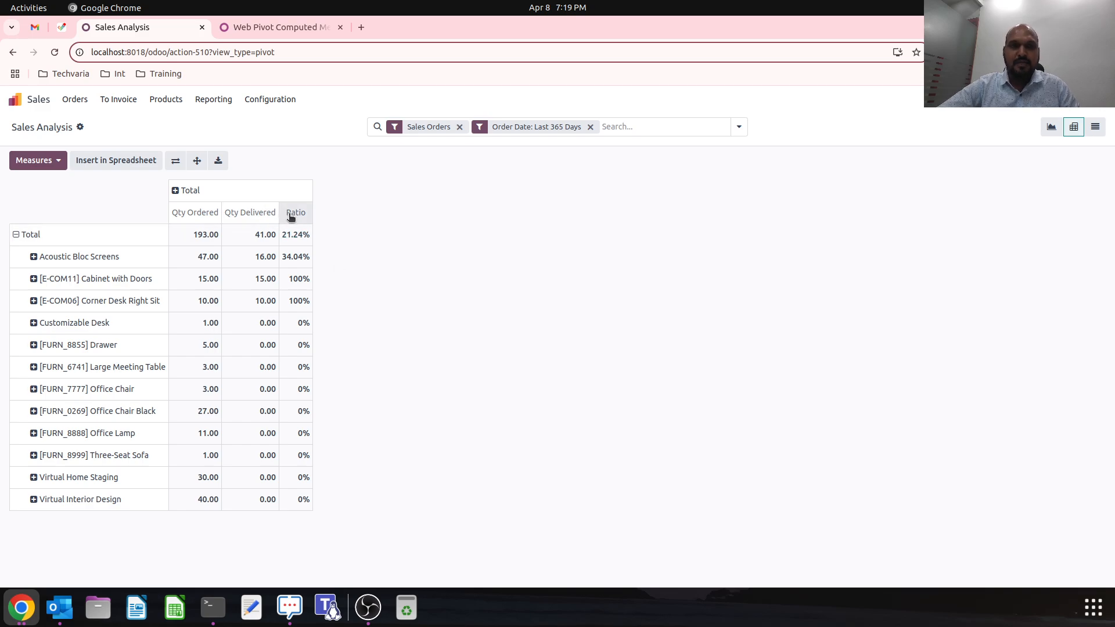
{"action": "mouse_move", "coordinate": [183, 192]}
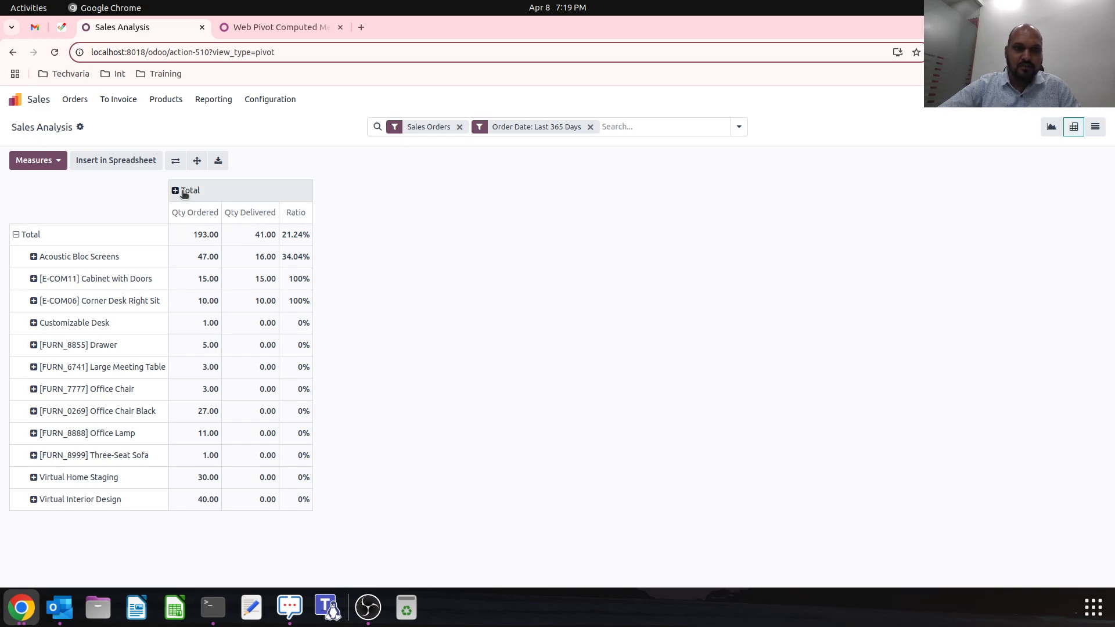
{"action": "mouse_move", "coordinate": [300, 217]}
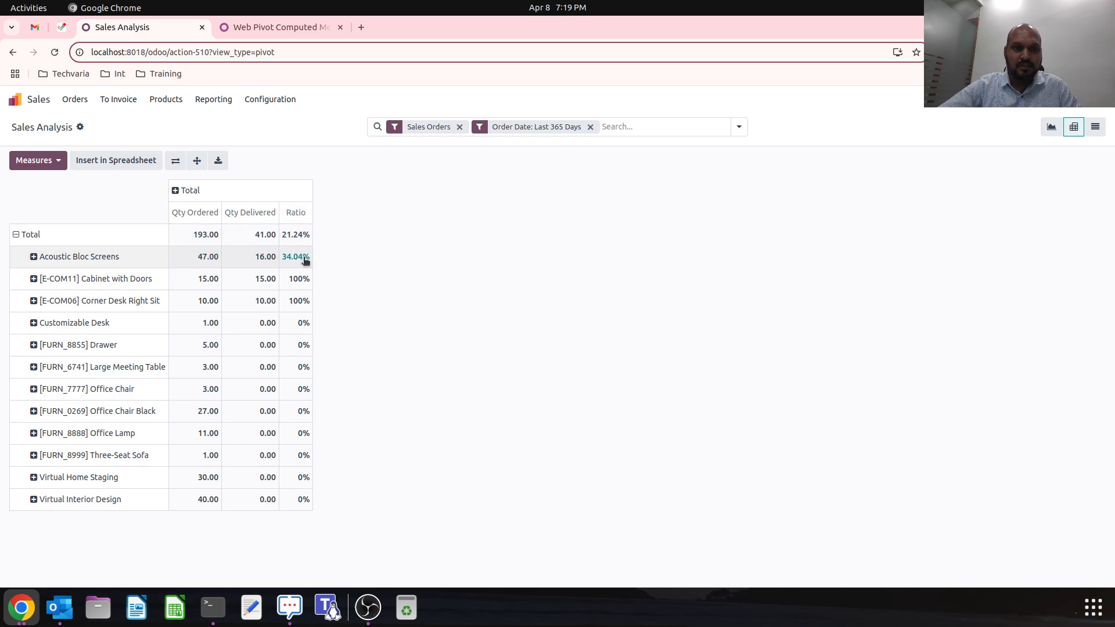
{"action": "mouse_move", "coordinate": [203, 261]}
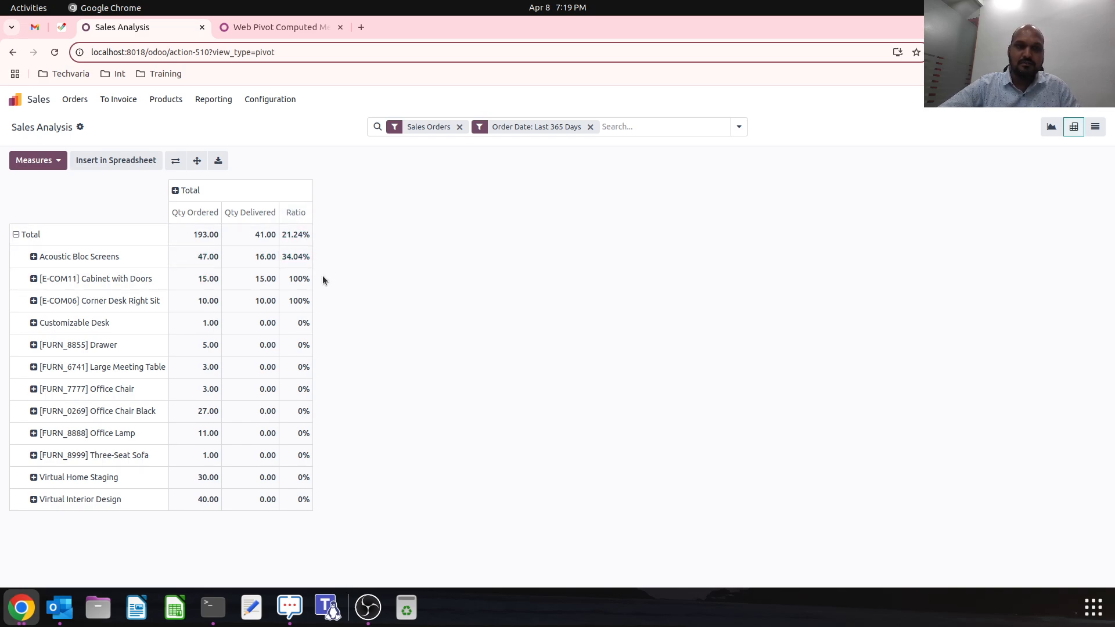
{"action": "mouse_move", "coordinate": [345, 288]}
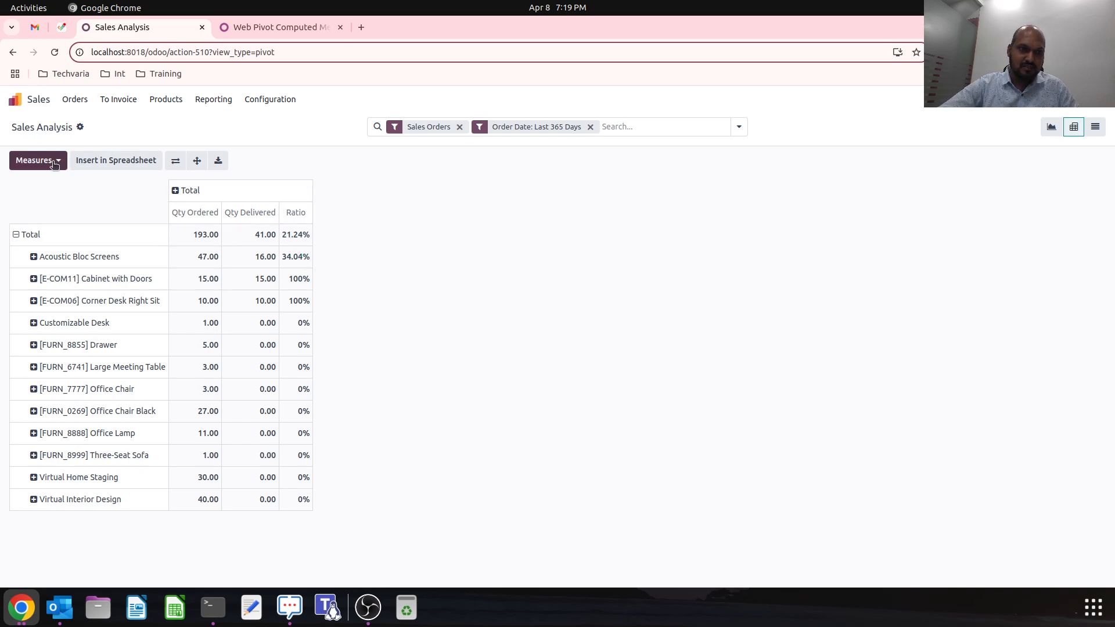
- Review the measures list, swapping Ratio for Qty Invoiced, and return to the home screen
{"action": "left_click", "coordinate": [35, 160]}
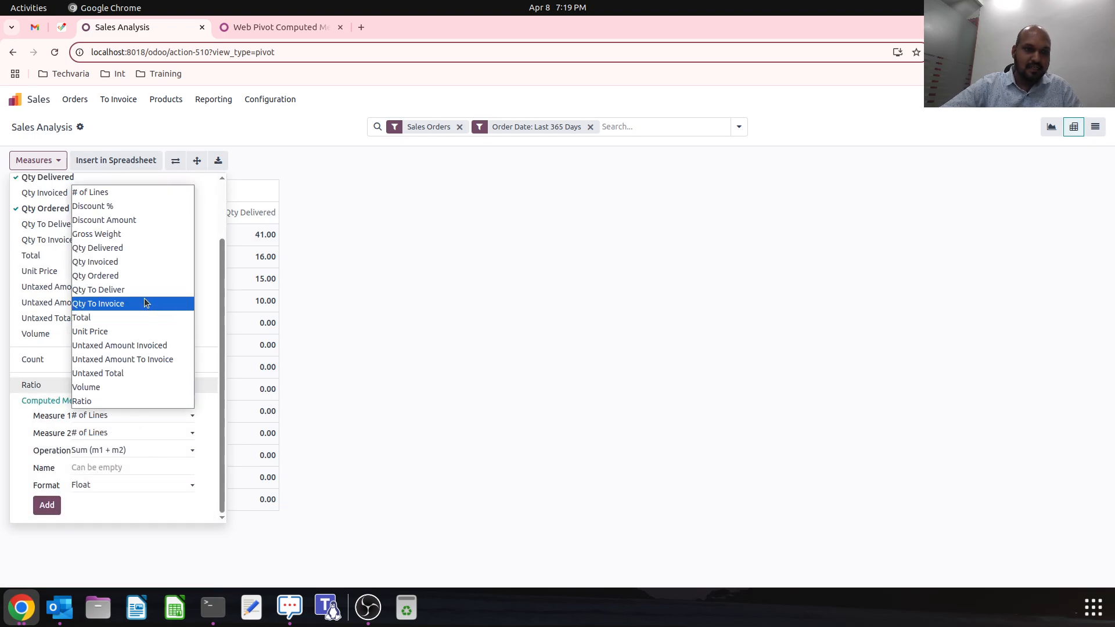
{"action": "mouse_move", "coordinate": [126, 262]}
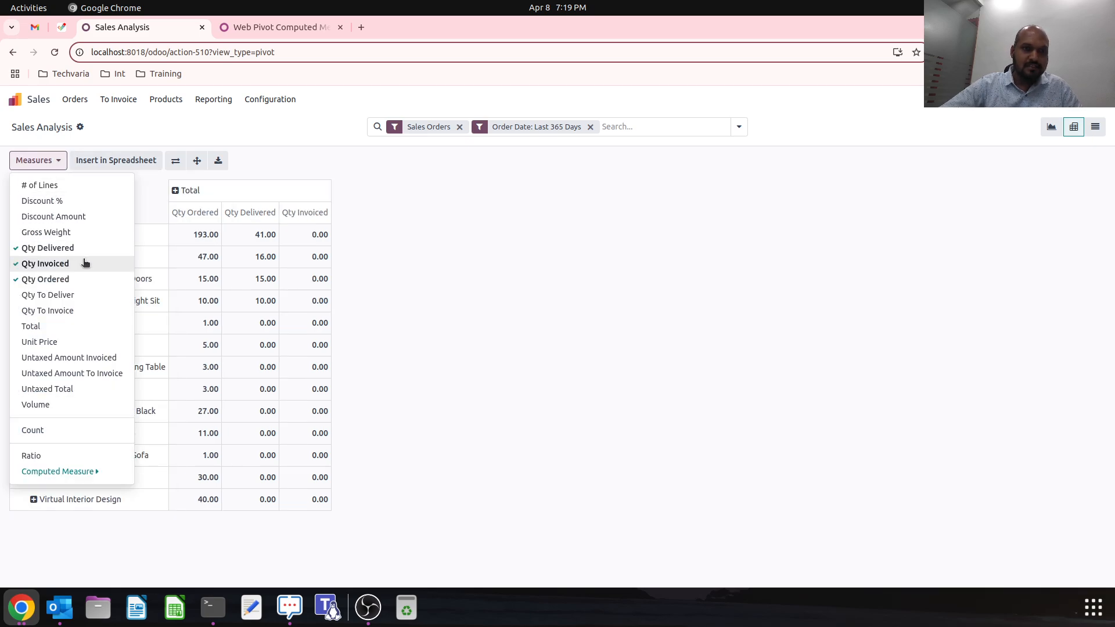
{"action": "left_click", "coordinate": [44, 263]}
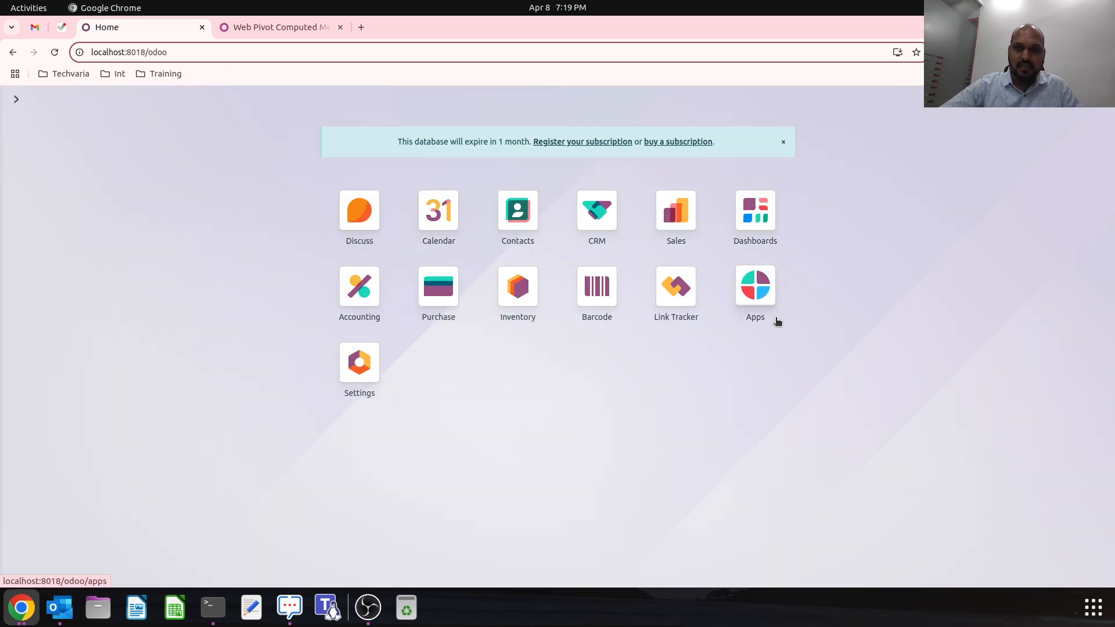
- Open CRM's Pipeline Analysis report as a pivot table
{"action": "left_click", "coordinate": [597, 210]}
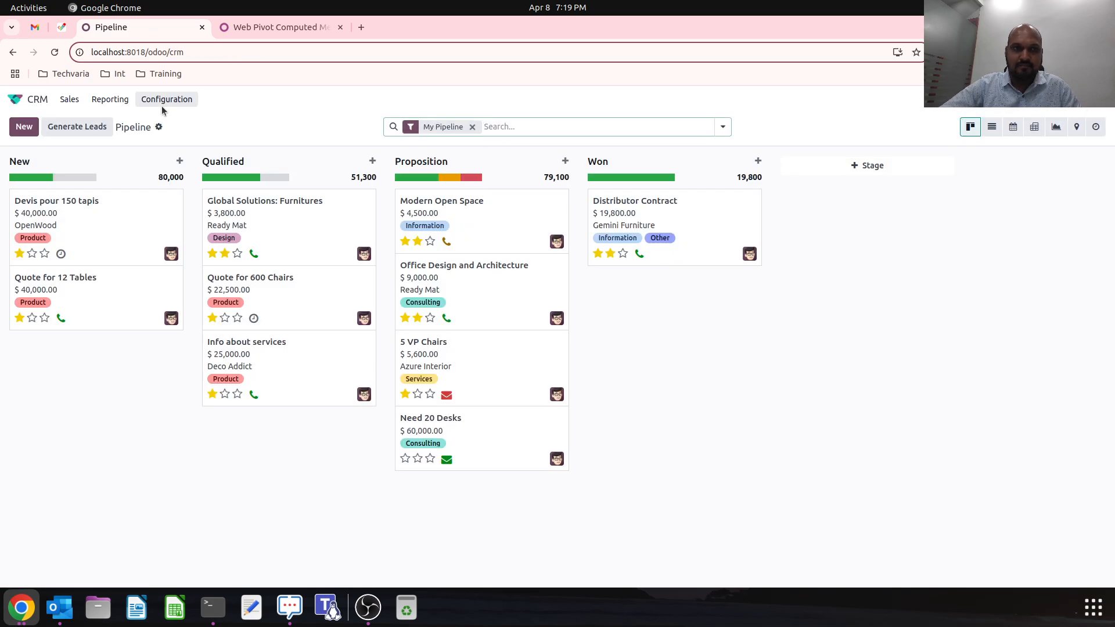
{"action": "left_click", "coordinate": [110, 100]}
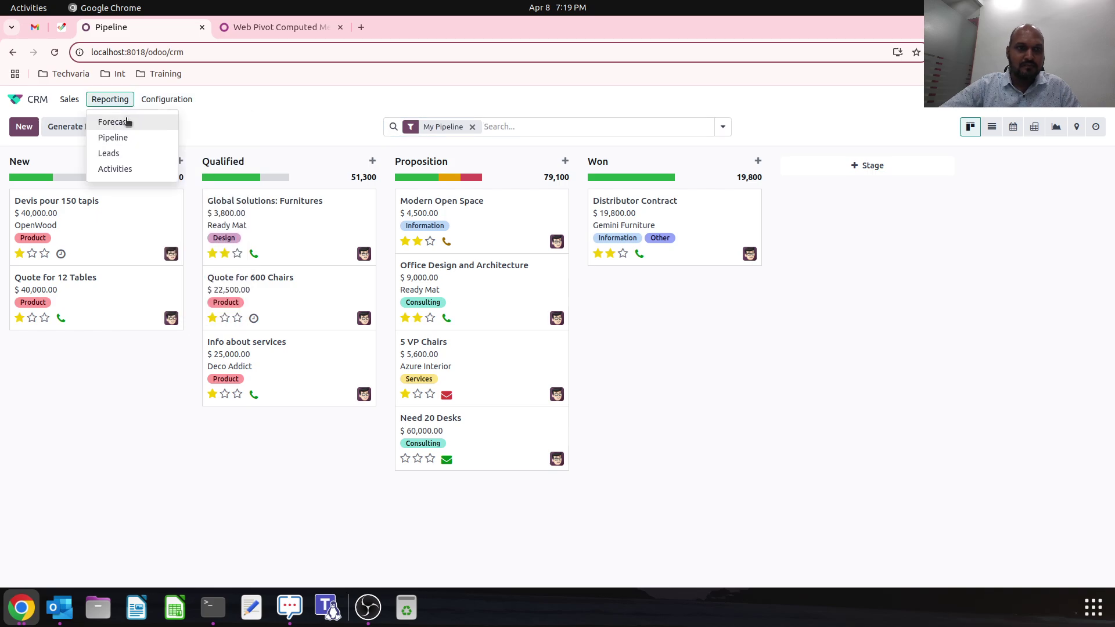
{"action": "left_click", "coordinate": [112, 138]}
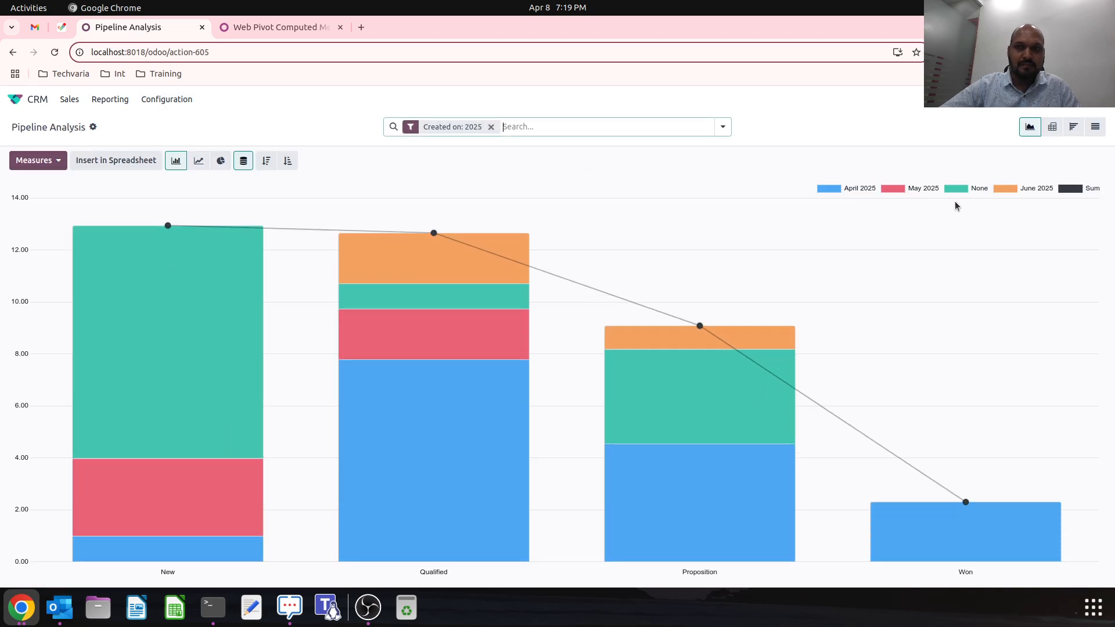
{"action": "left_click", "coordinate": [1051, 126]}
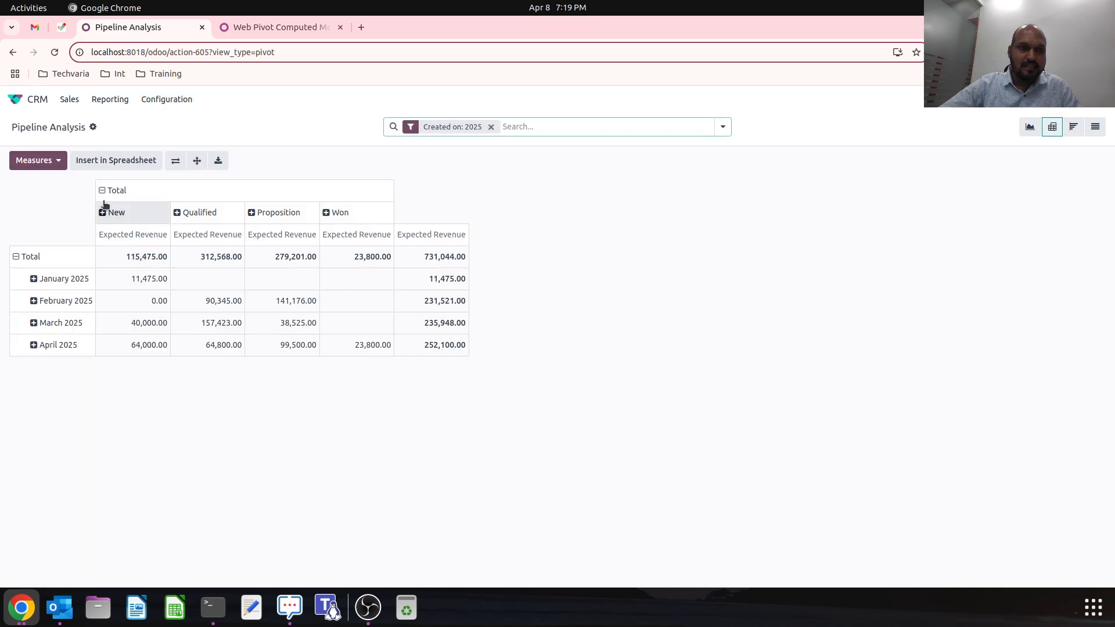
{"action": "mouse_move", "coordinate": [70, 239]}
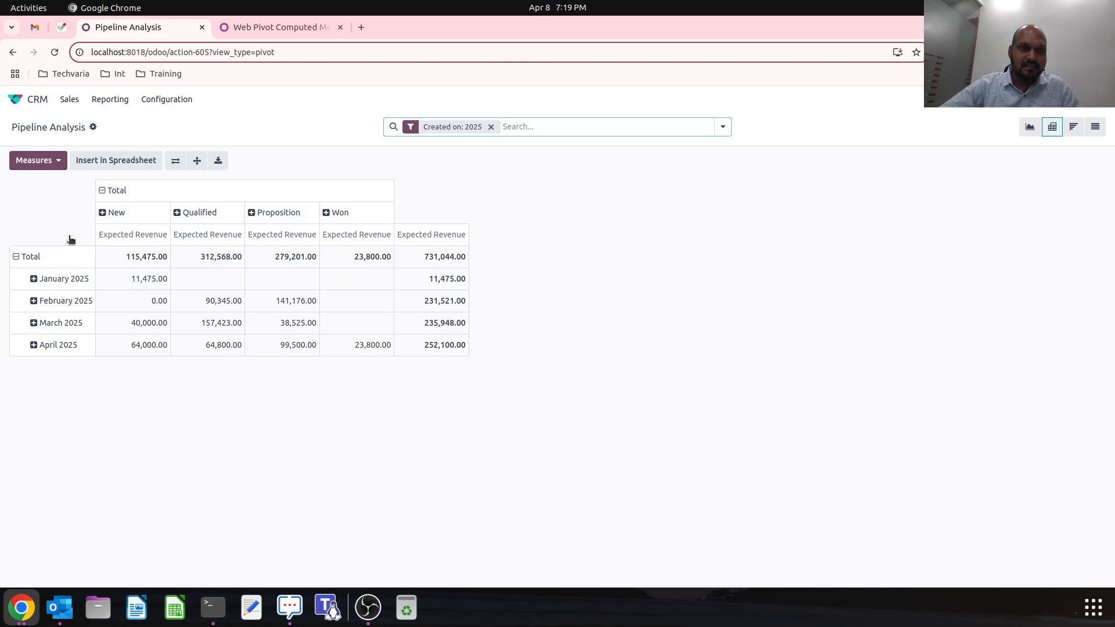
- Add Prorated Revenue as a measure and group the rows by Country
{"action": "left_click", "coordinate": [112, 190]}
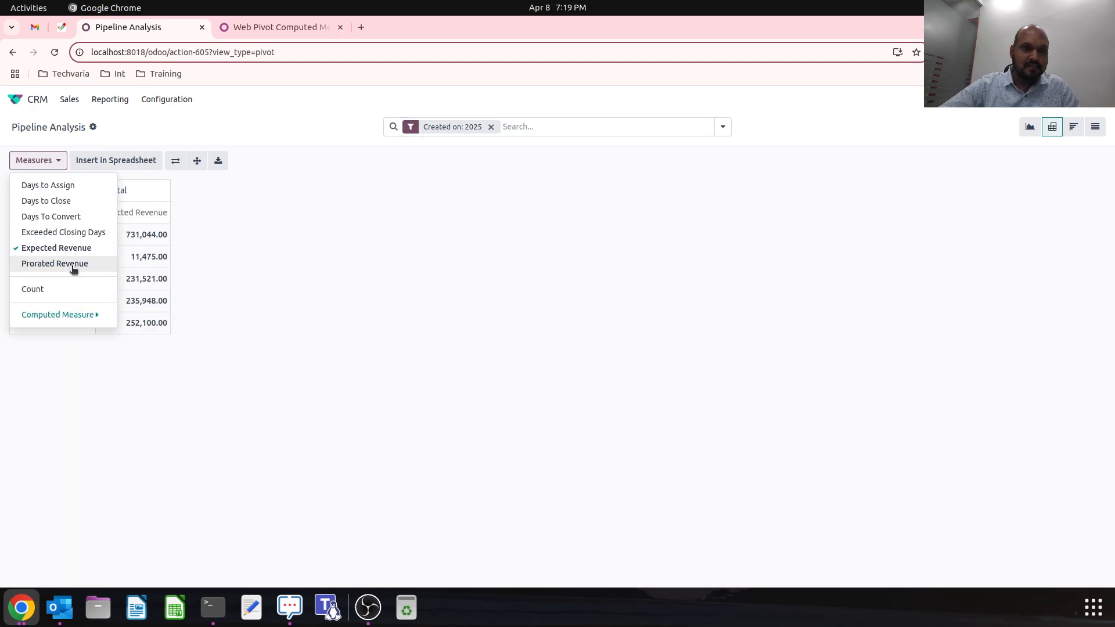
{"action": "left_click", "coordinate": [54, 263]}
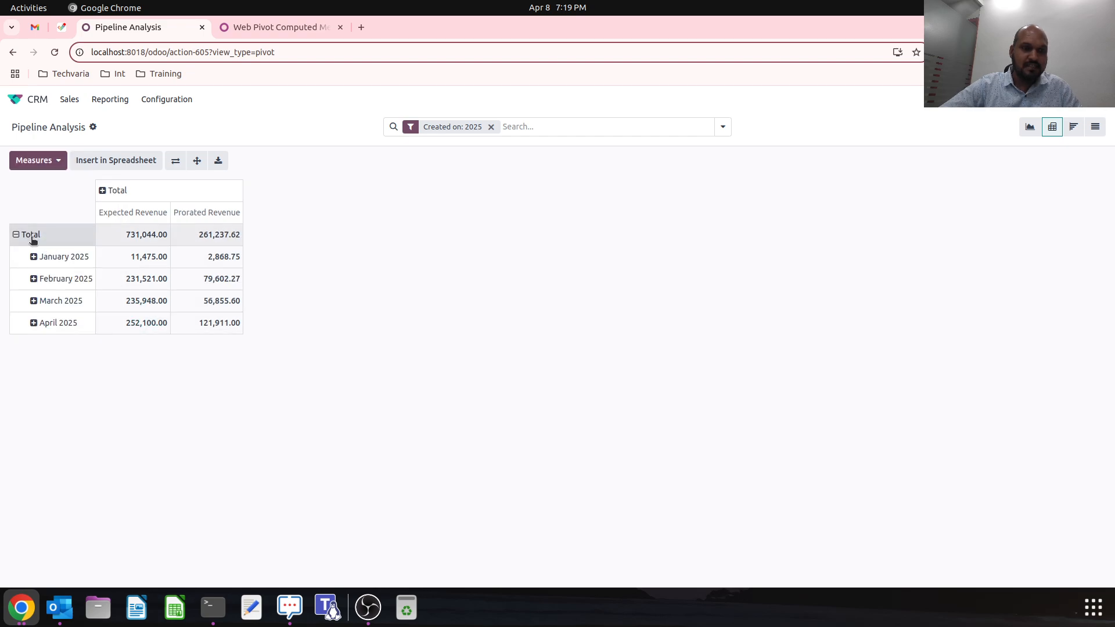
{"action": "left_click", "coordinate": [29, 234]}
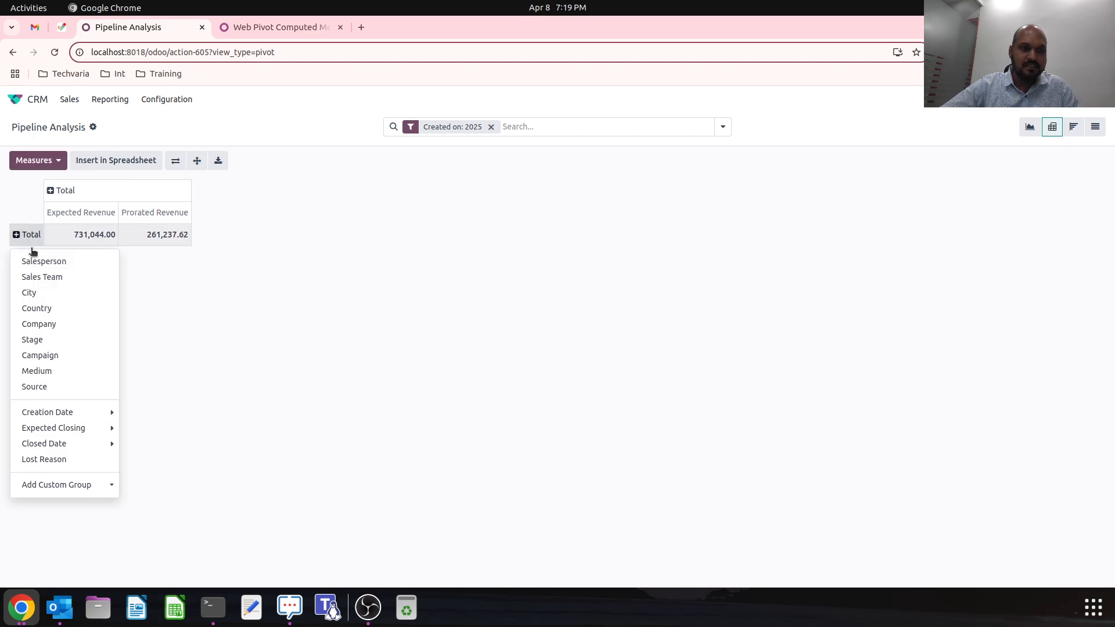
{"action": "left_click", "coordinate": [36, 309]}
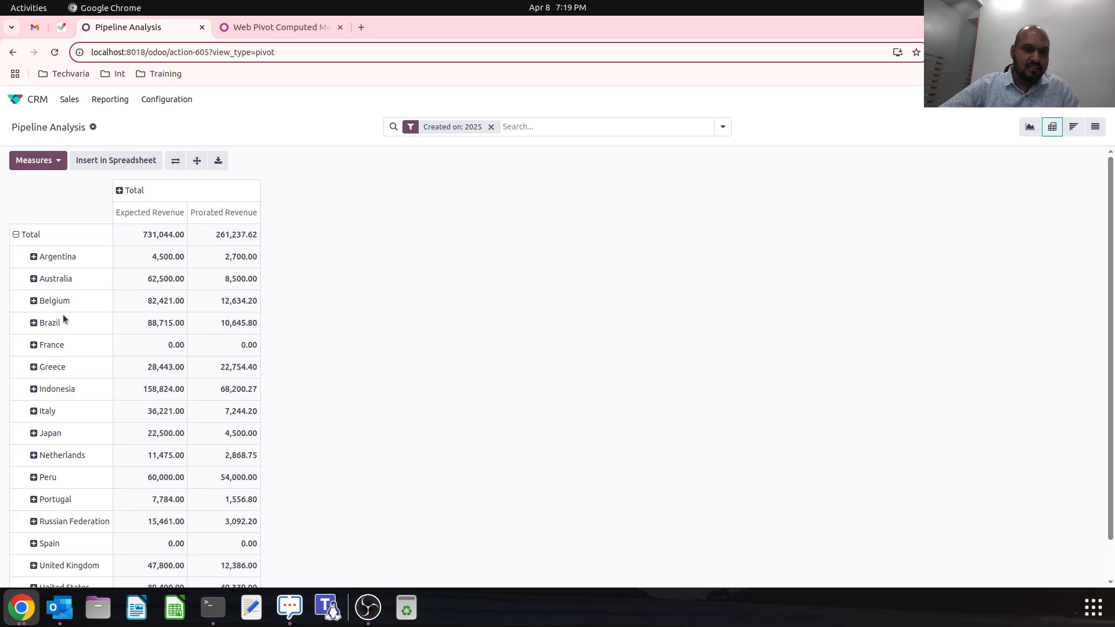
{"action": "left_click", "coordinate": [34, 161]}
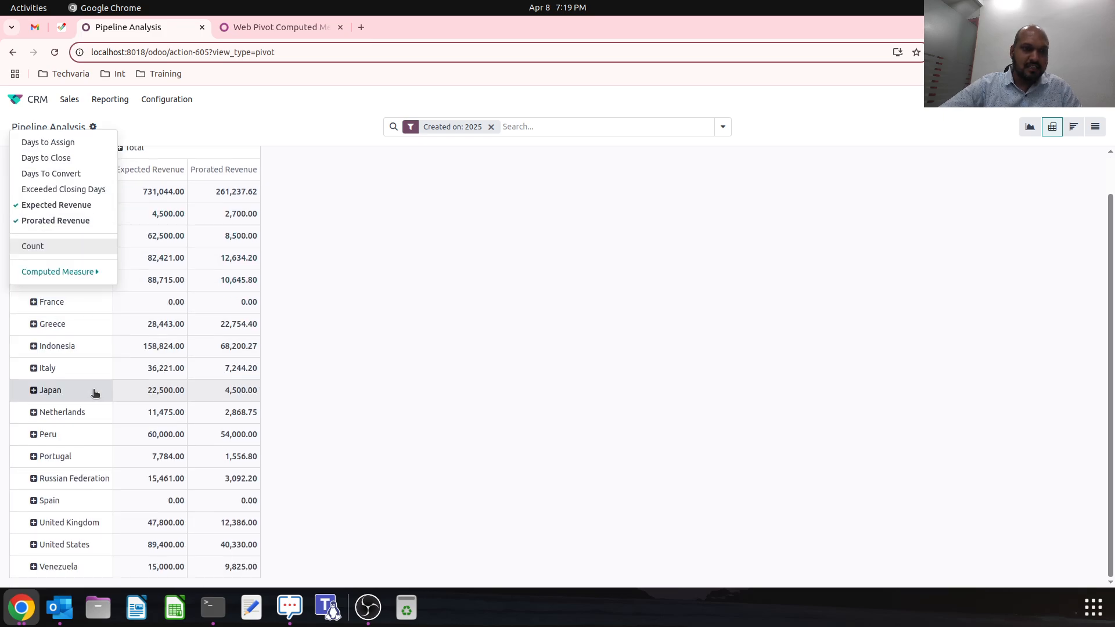
- Build a Perc computed measure on Expected Revenue with Percentage format
{"action": "left_click", "coordinate": [57, 271]}
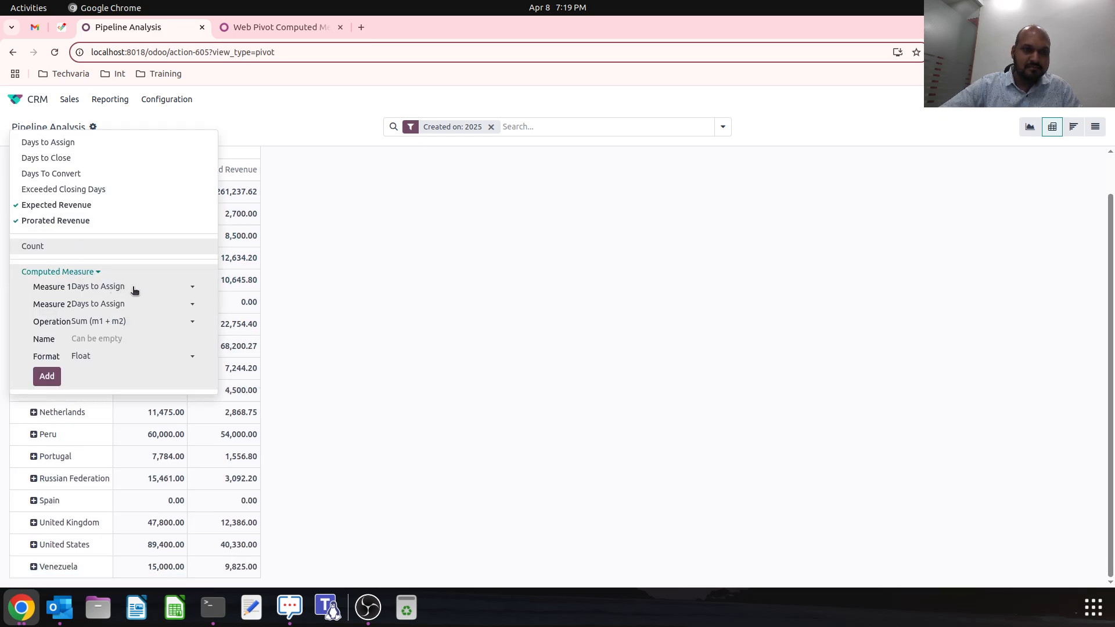
{"action": "left_click", "coordinate": [133, 286]}
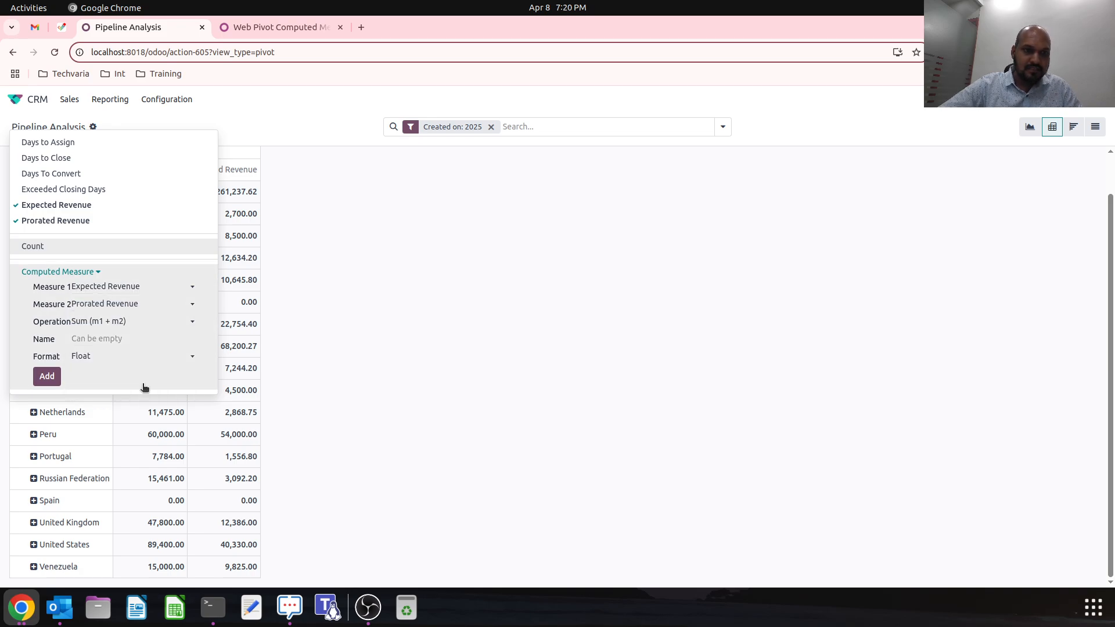
{"action": "left_click", "coordinate": [133, 321]}
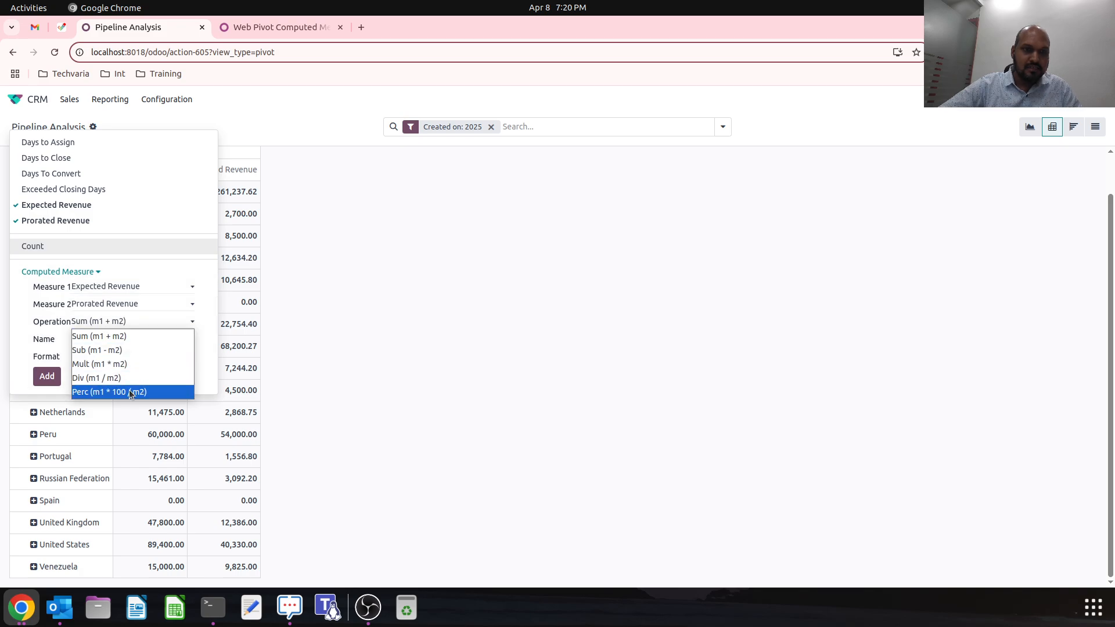
{"action": "left_click", "coordinate": [109, 392]}
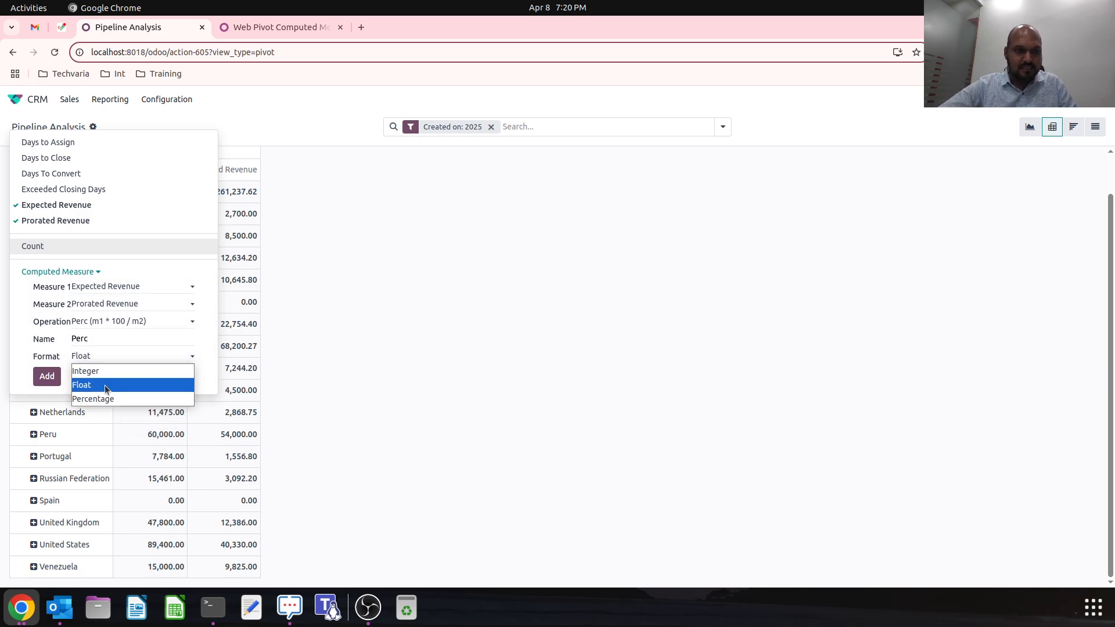
{"action": "left_click", "coordinate": [92, 399]}
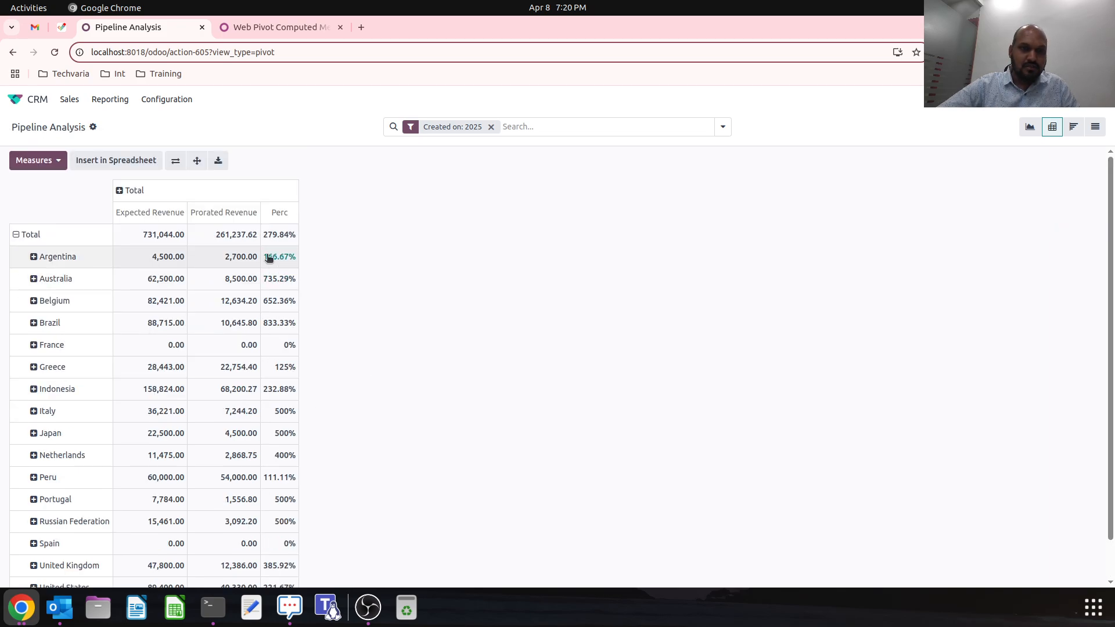
- Remove the Perc column and add Prorated Revenue as a percentage of Expected Revenue
{"action": "left_click", "coordinate": [34, 161]}
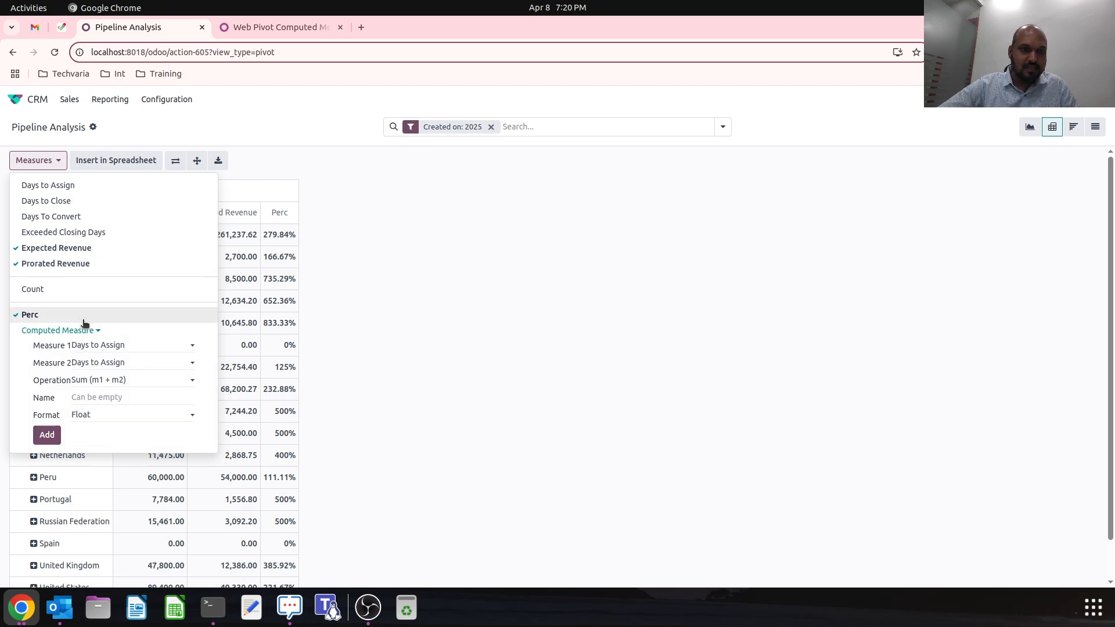
{"action": "left_click", "coordinate": [113, 345]}
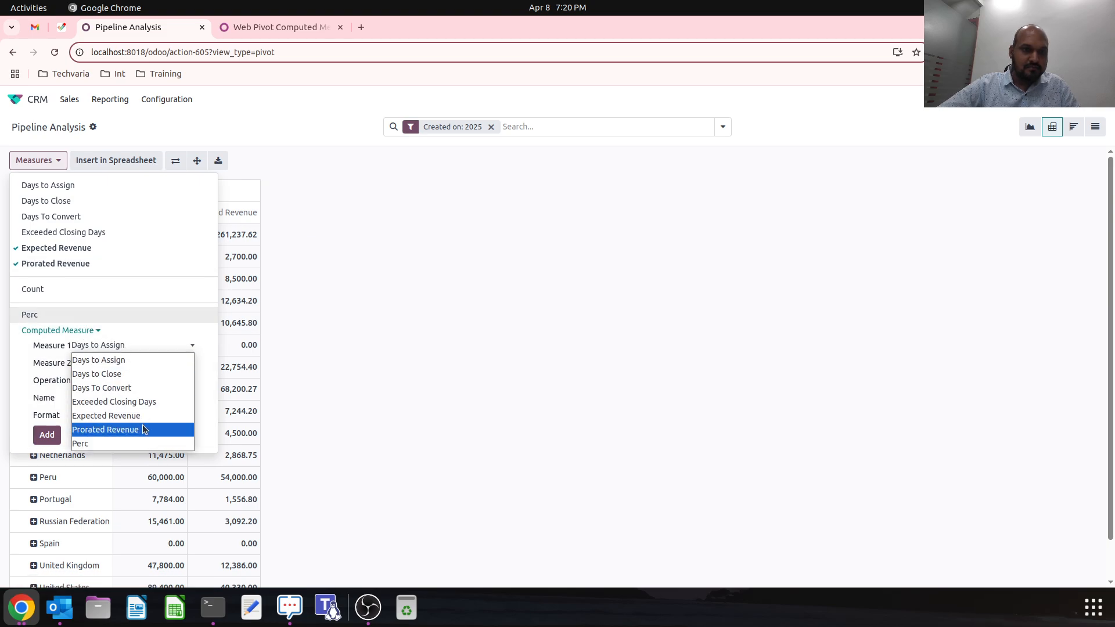
{"action": "left_click", "coordinate": [105, 429]}
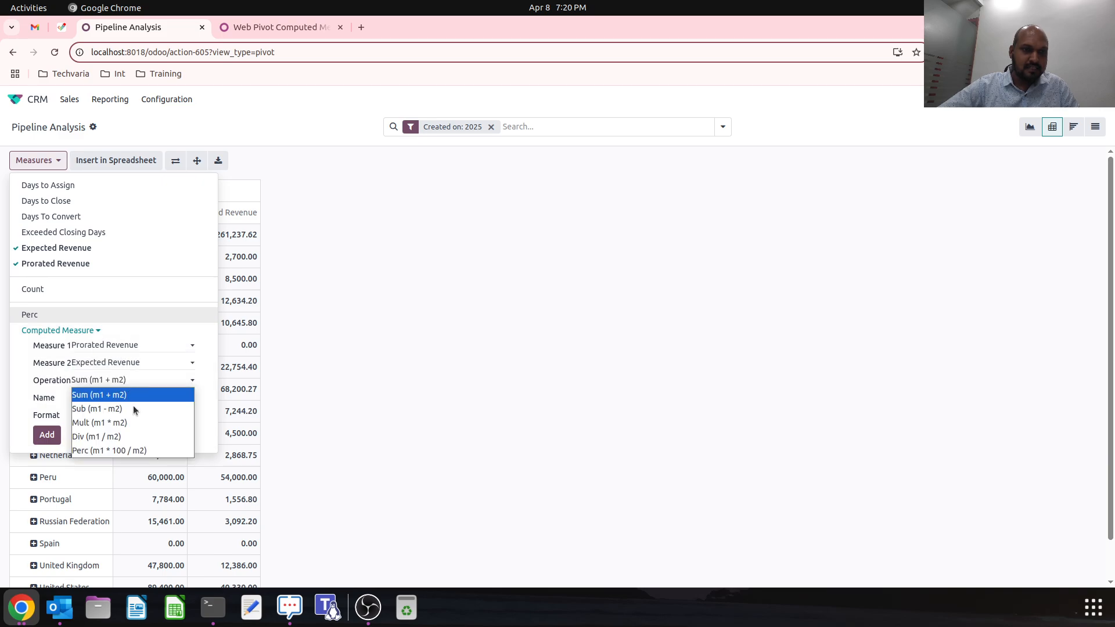
{"action": "left_click", "coordinate": [109, 450]}
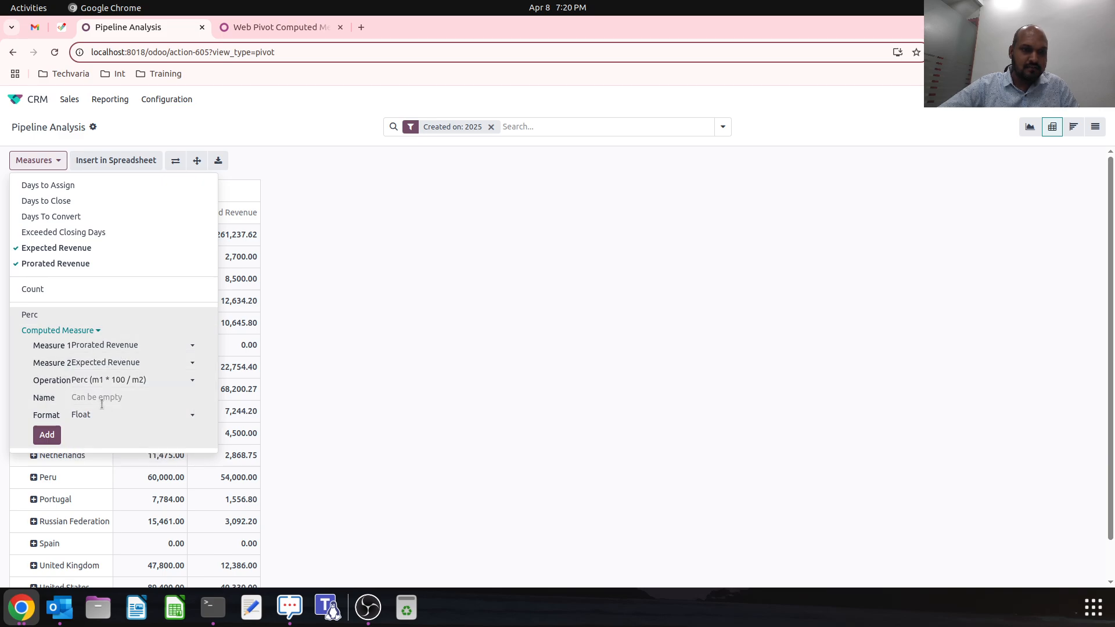
{"action": "left_click", "coordinate": [46, 434]}
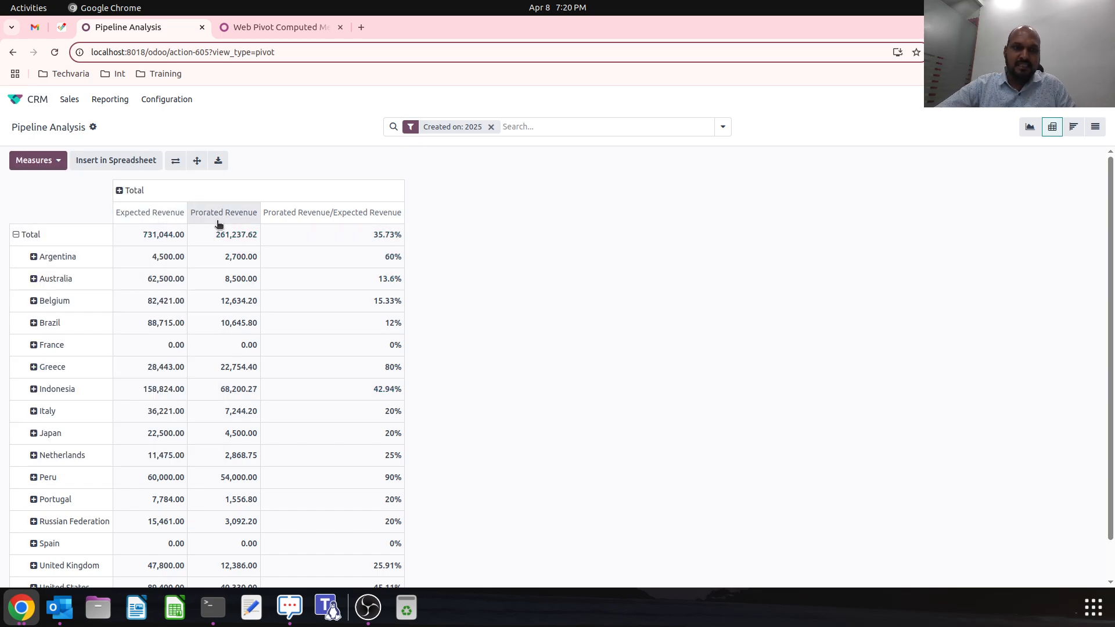
{"action": "mouse_move", "coordinate": [380, 280]}
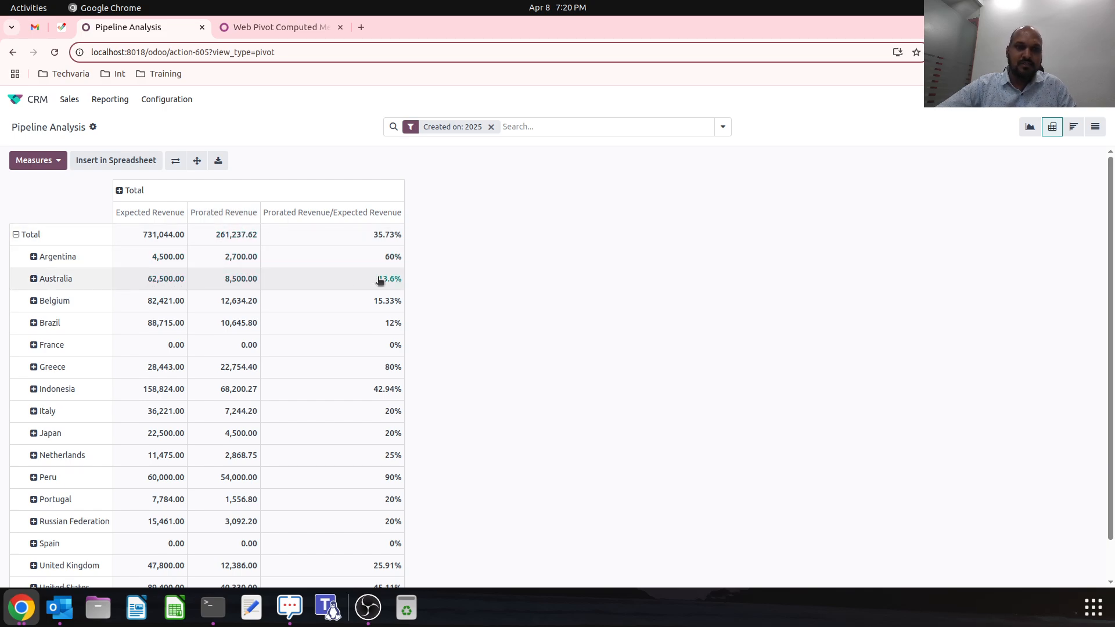
{"action": "mouse_move", "coordinate": [152, 282]}
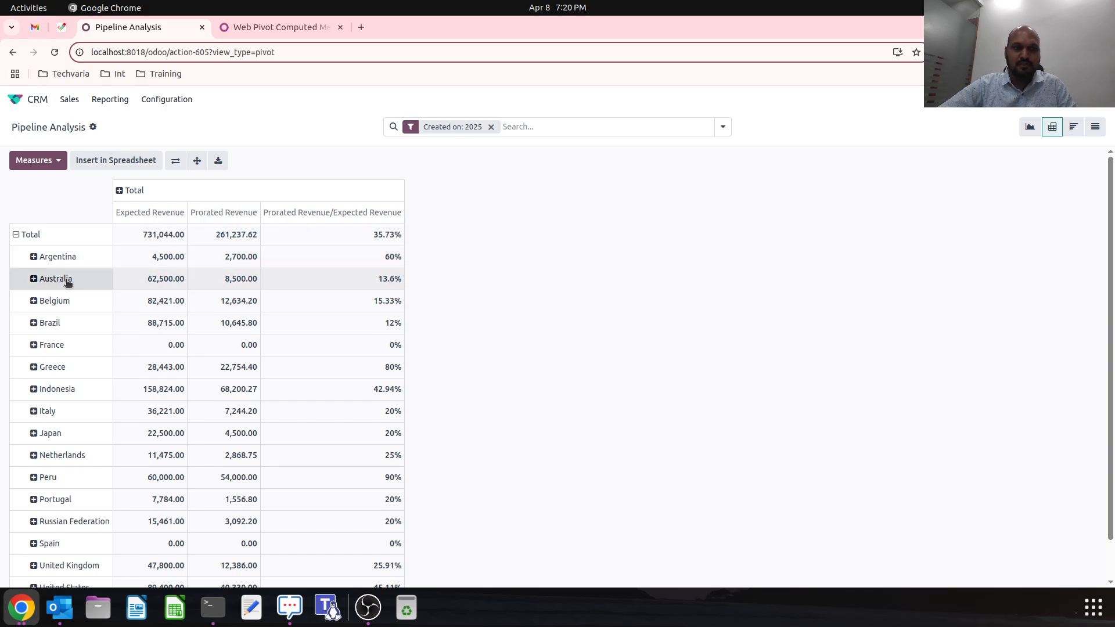
{"action": "mouse_move", "coordinate": [420, 333]}
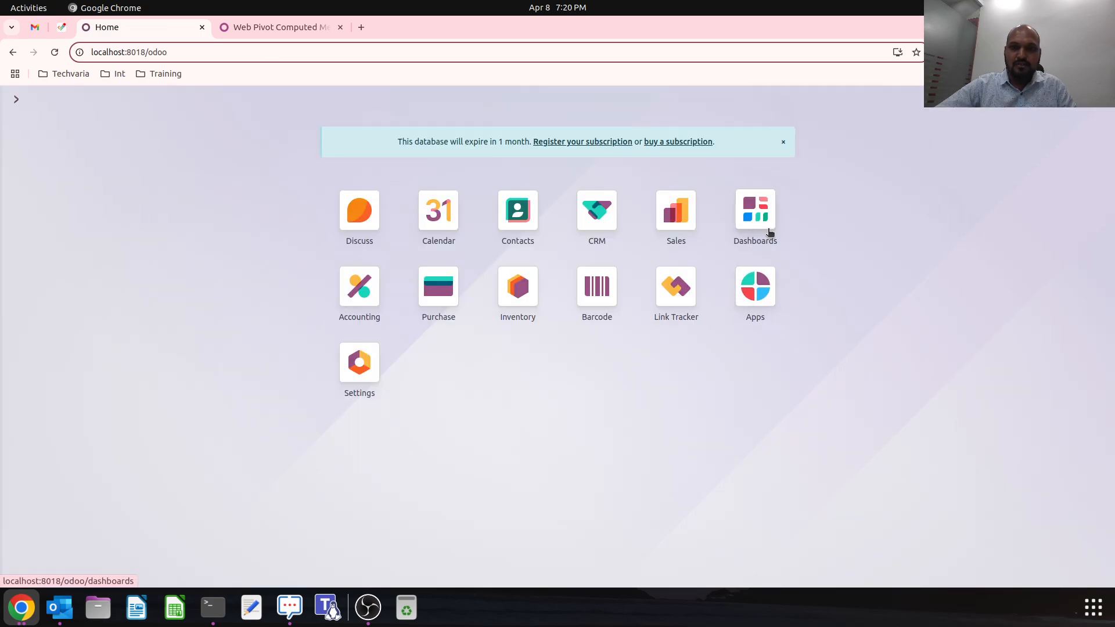
- Show Reserved and Inventoried Quantity in the Inventory Locations pivot, with the computed measure form open
{"action": "left_click", "coordinate": [517, 286]}
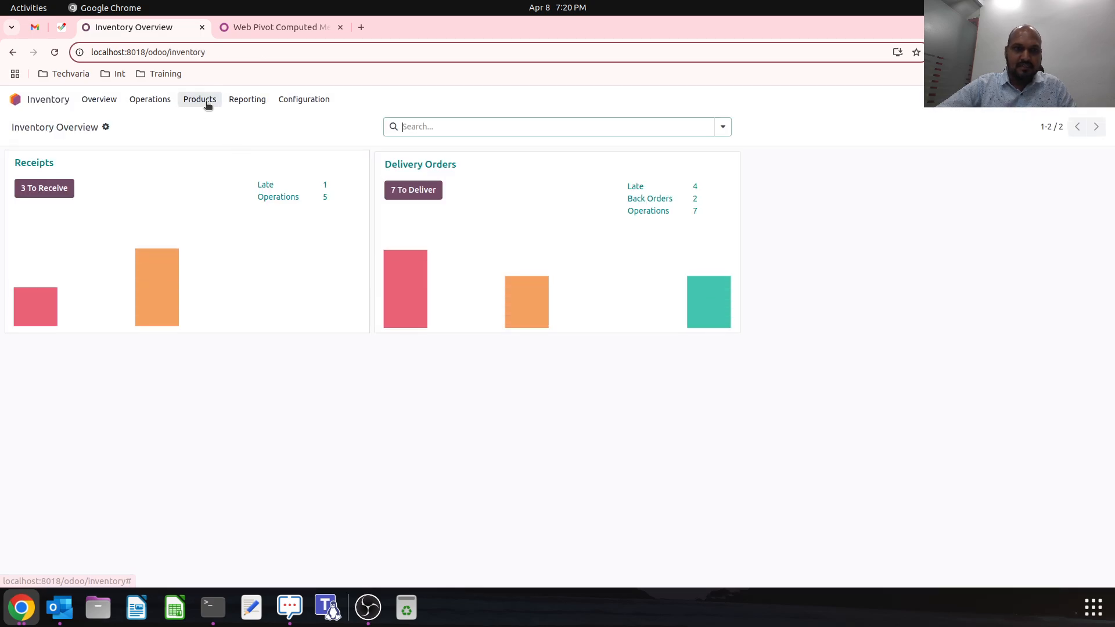
{"action": "left_click", "coordinate": [199, 99]}
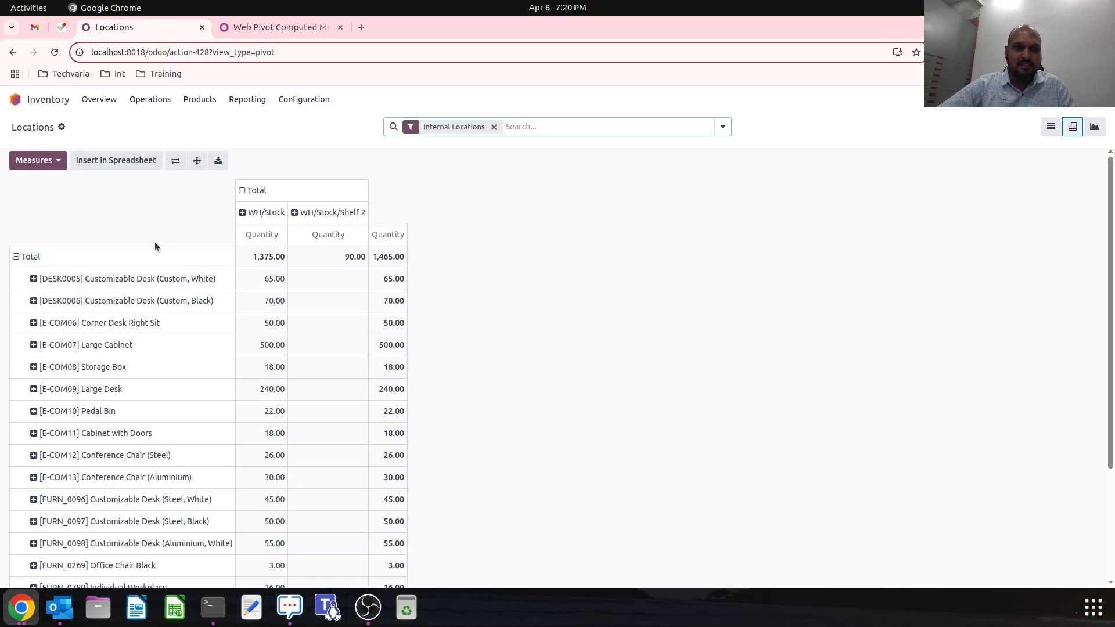
{"action": "left_click", "coordinate": [34, 160]}
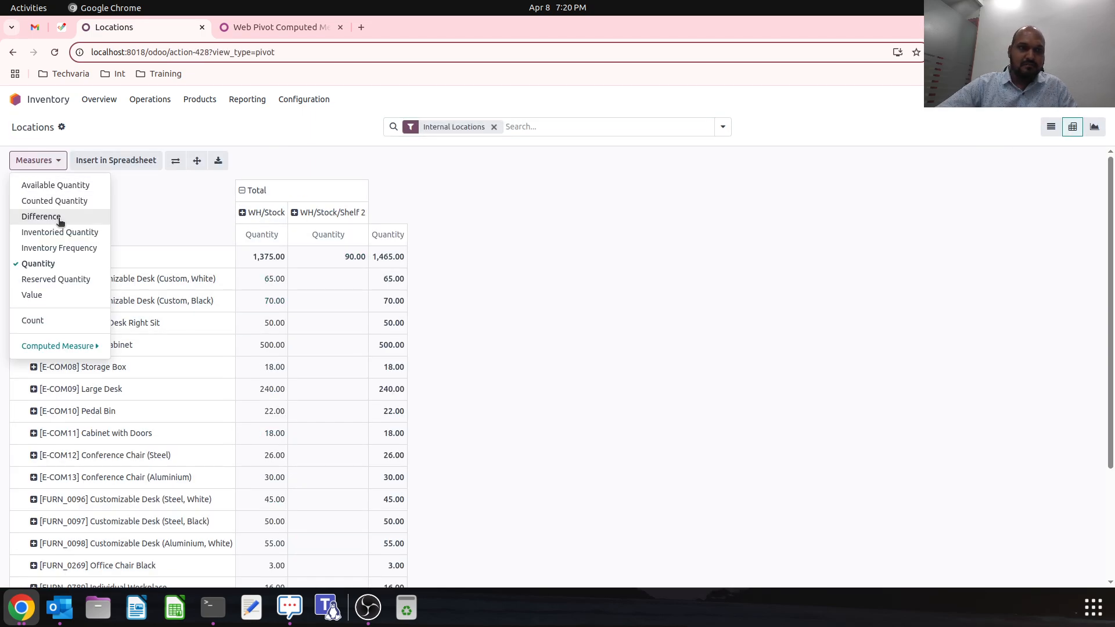
{"action": "mouse_move", "coordinate": [83, 262]}
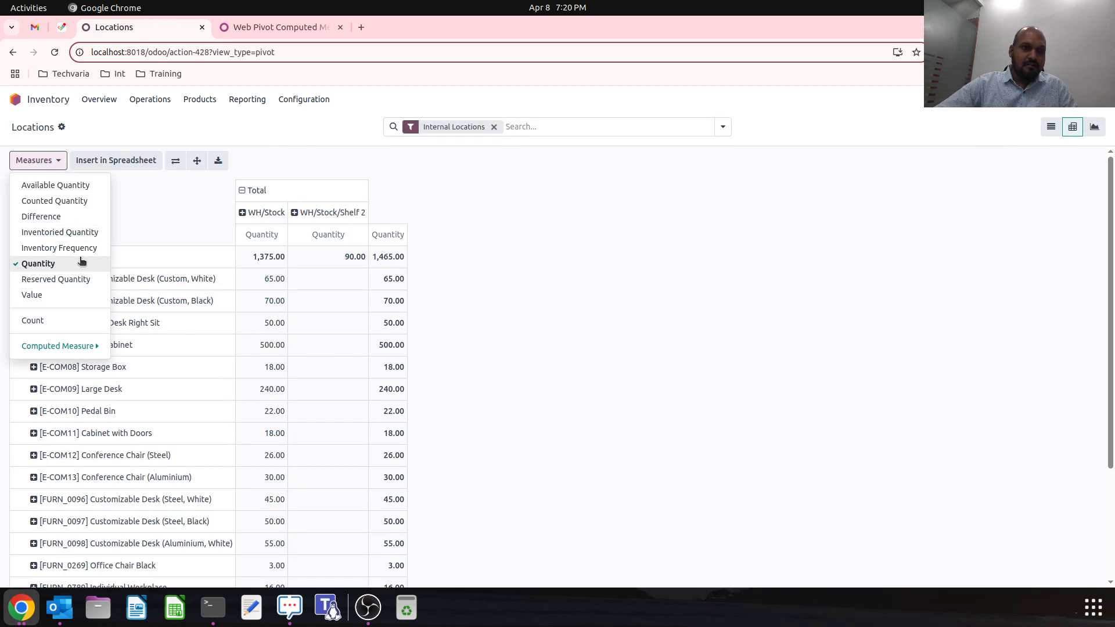
{"action": "left_click", "coordinate": [56, 279]}
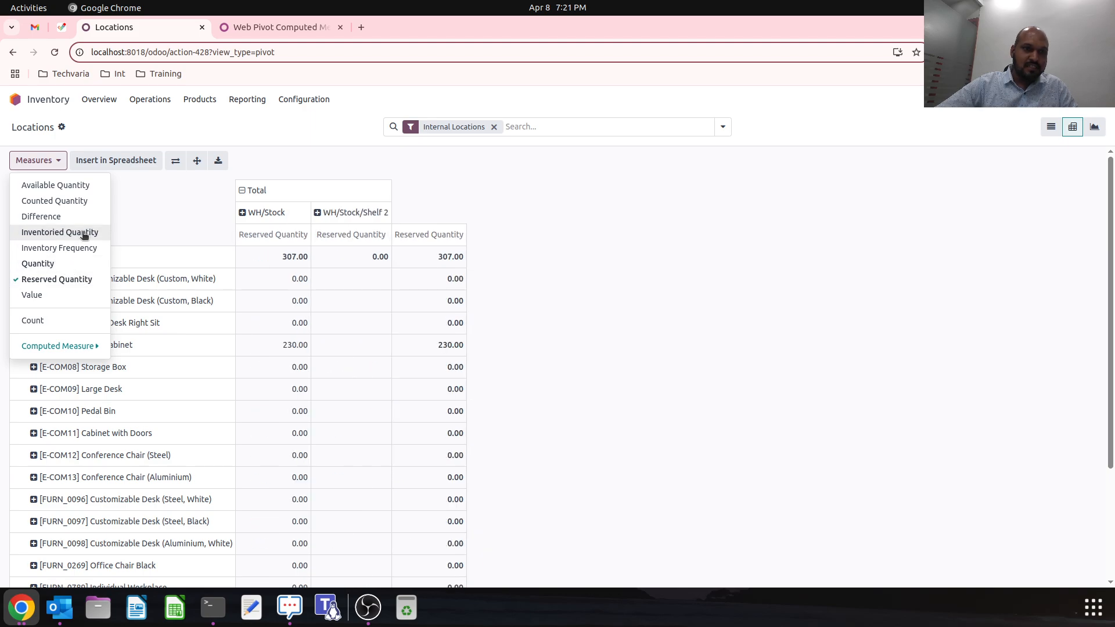
{"action": "left_click", "coordinate": [60, 233]}
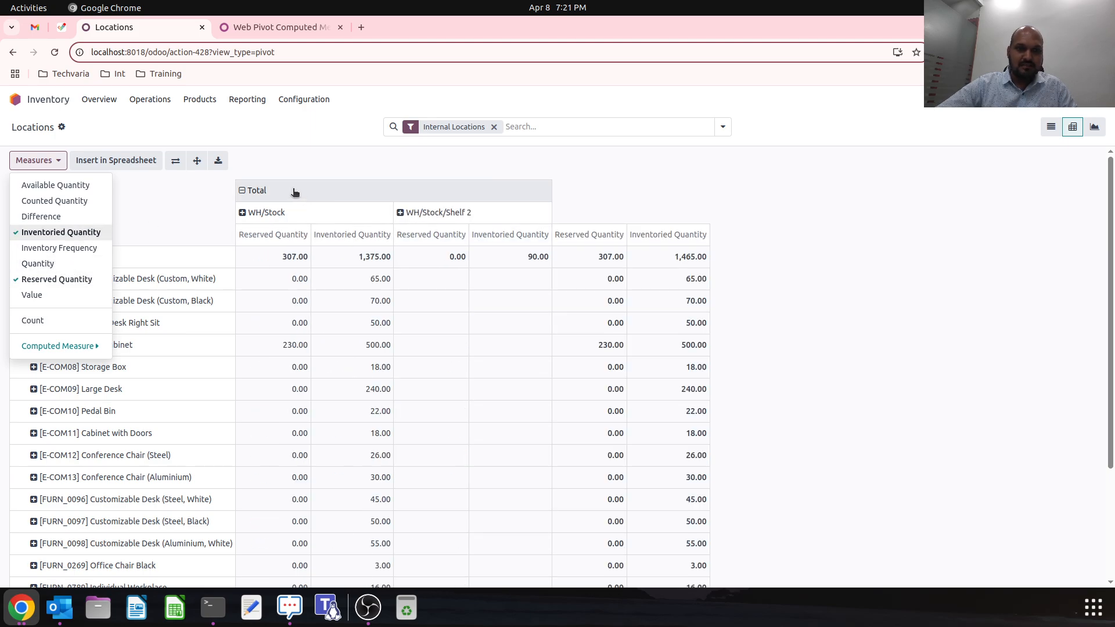
{"action": "left_click", "coordinate": [252, 190]}
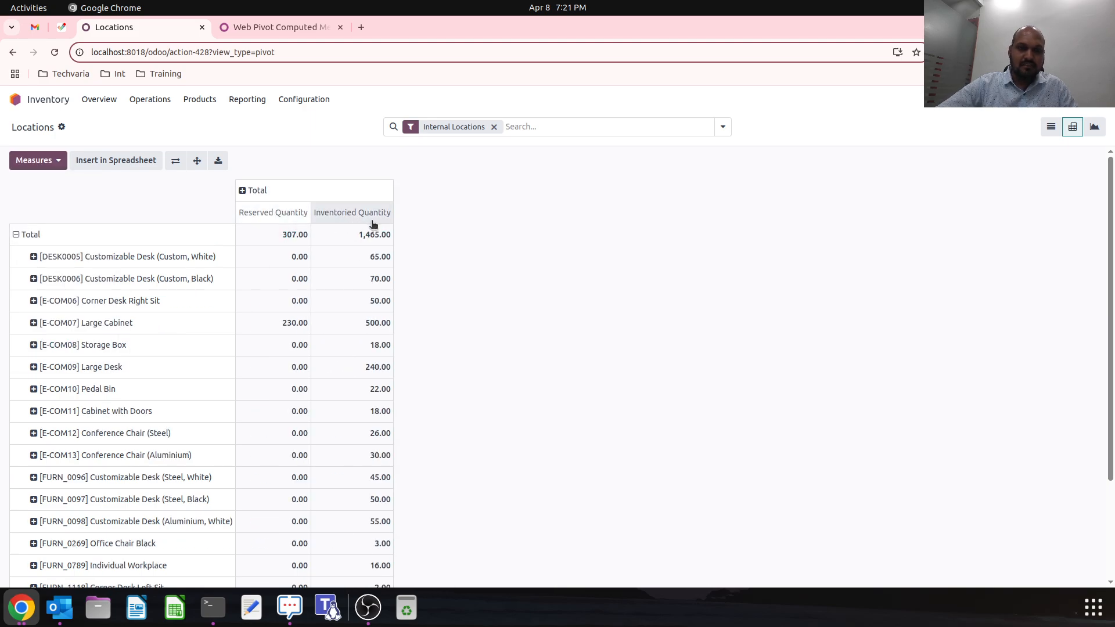
{"action": "mouse_move", "coordinate": [117, 167]}
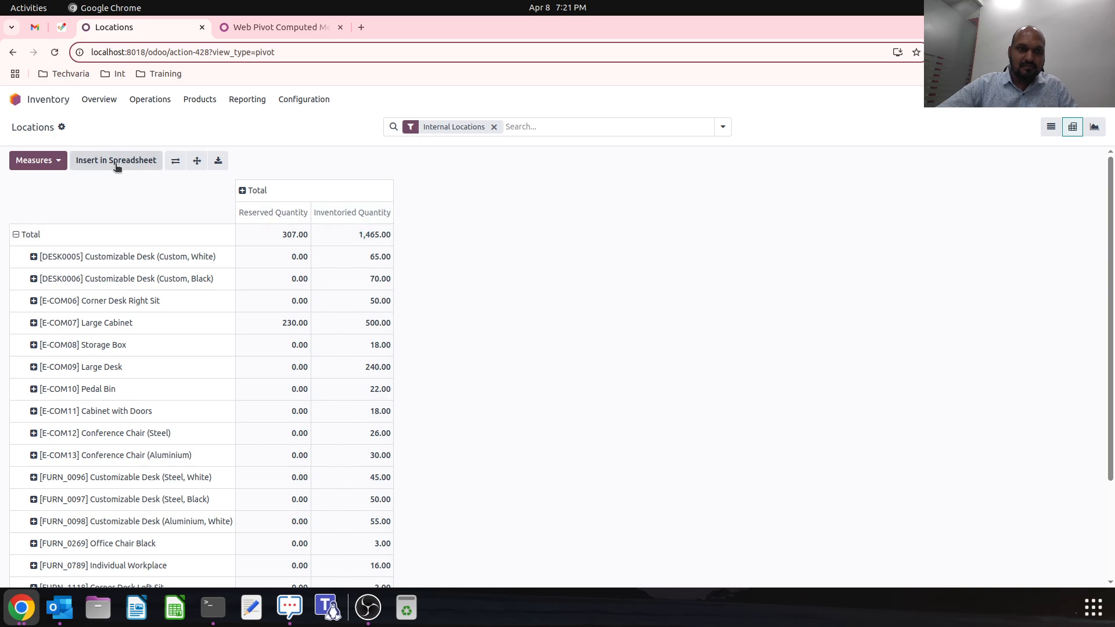
{"action": "left_click", "coordinate": [33, 160]}
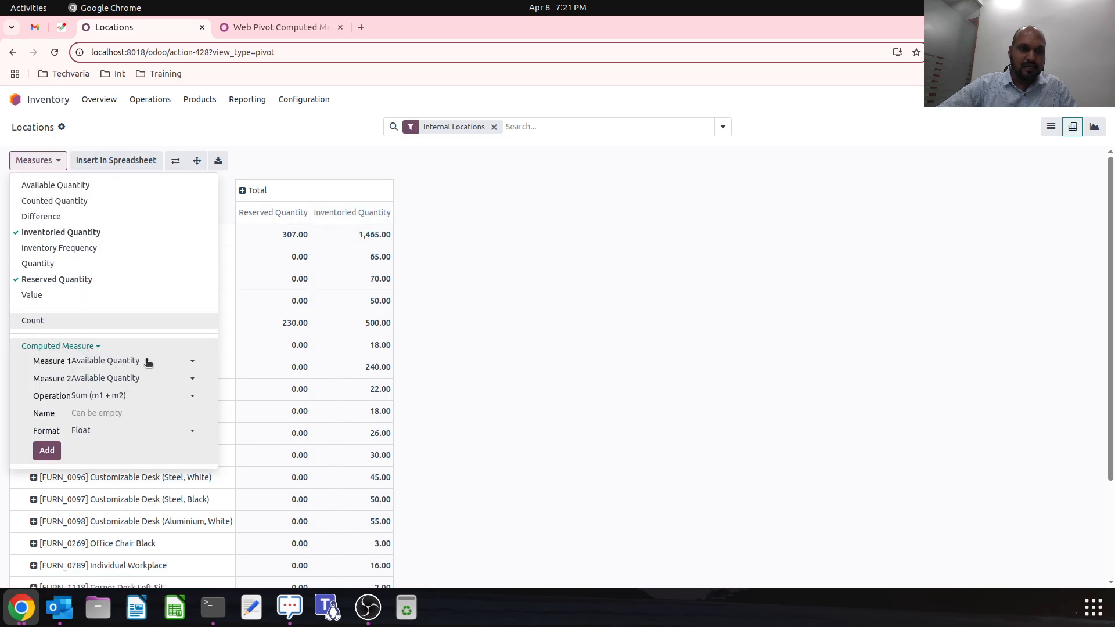
- Add Reserved Quantity divided by Inventoried Quantity as a percentage column, dropping the duplicate
{"action": "left_click", "coordinate": [134, 361]}
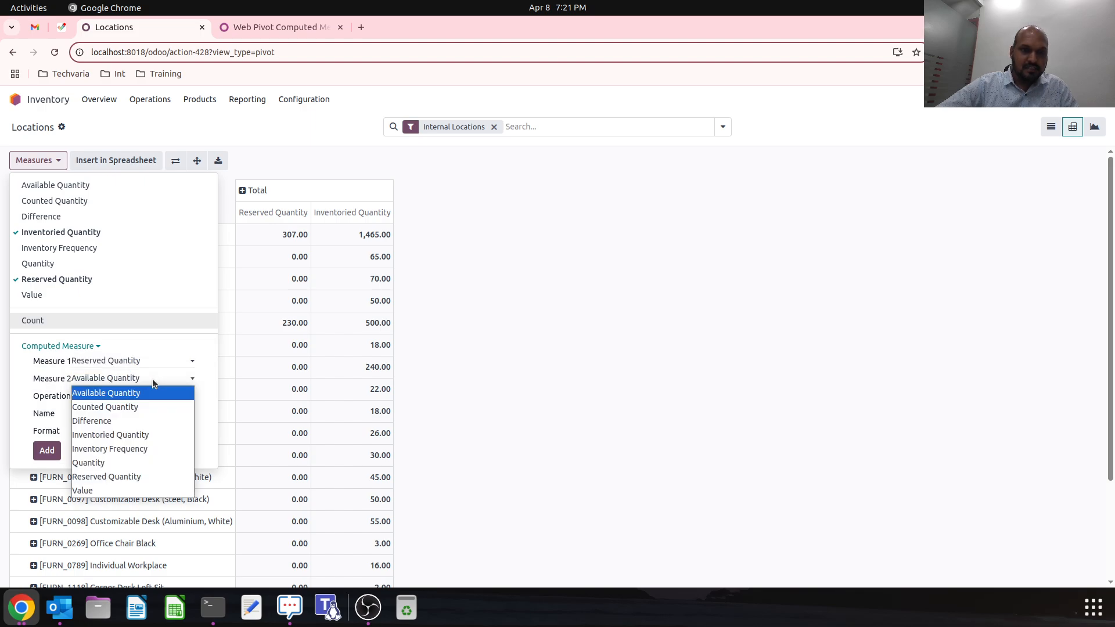
{"action": "left_click", "coordinate": [110, 435]}
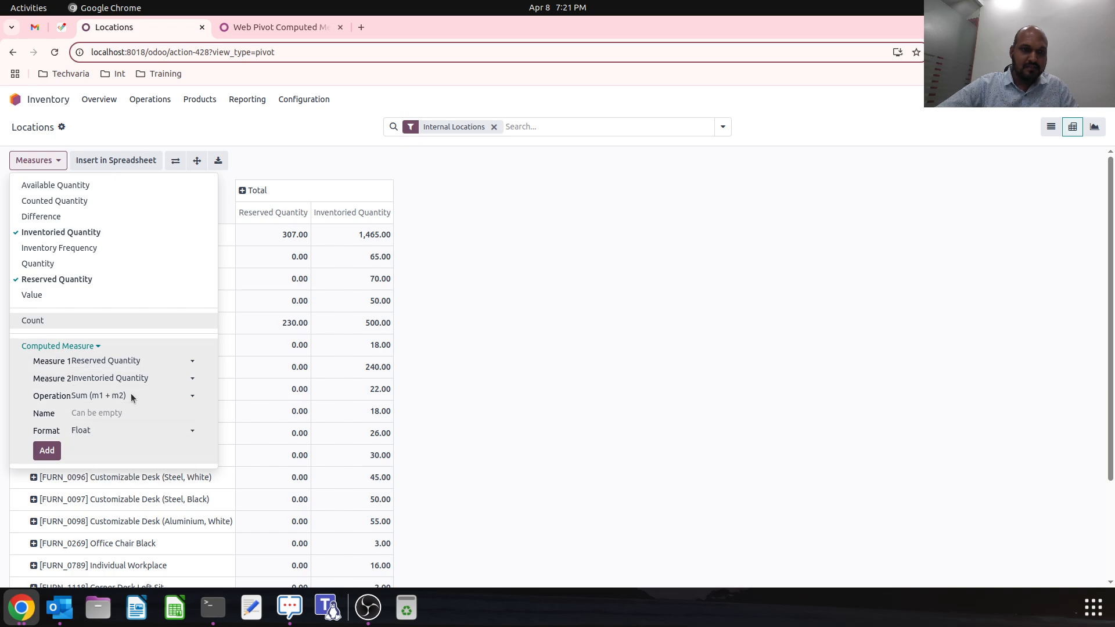
{"action": "left_click", "coordinate": [130, 395]}
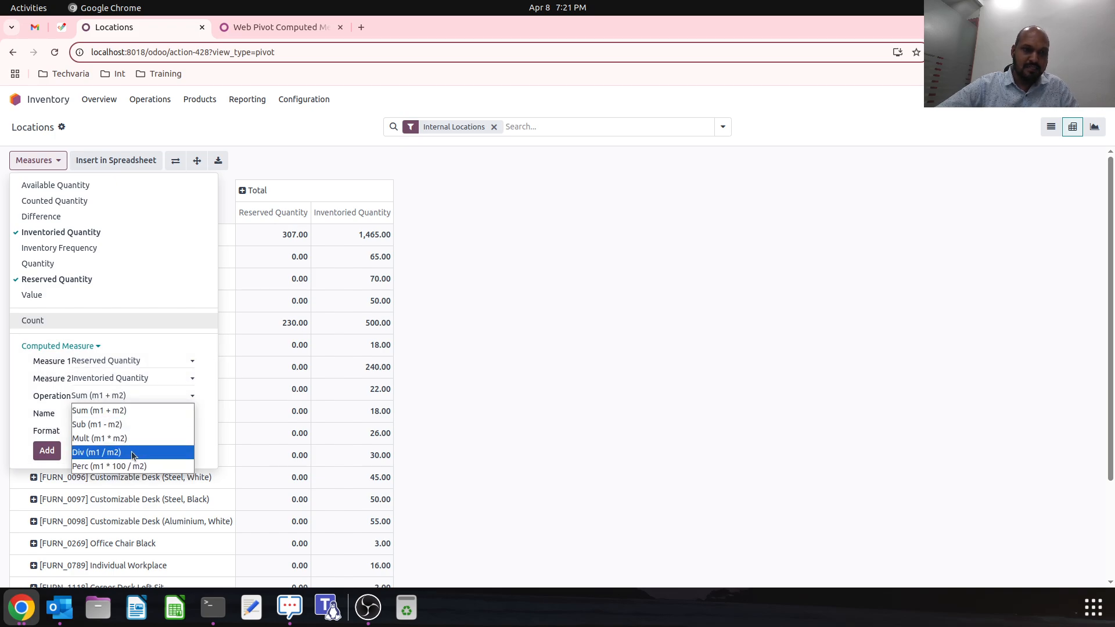
{"action": "left_click", "coordinate": [96, 453]}
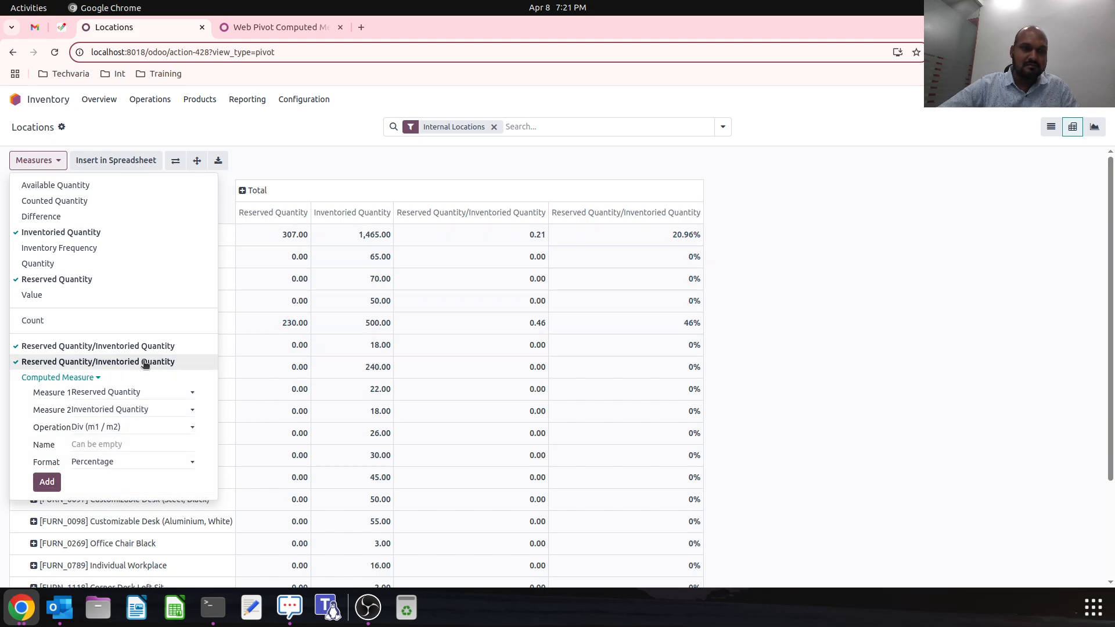
{"action": "left_click", "coordinate": [98, 362]}
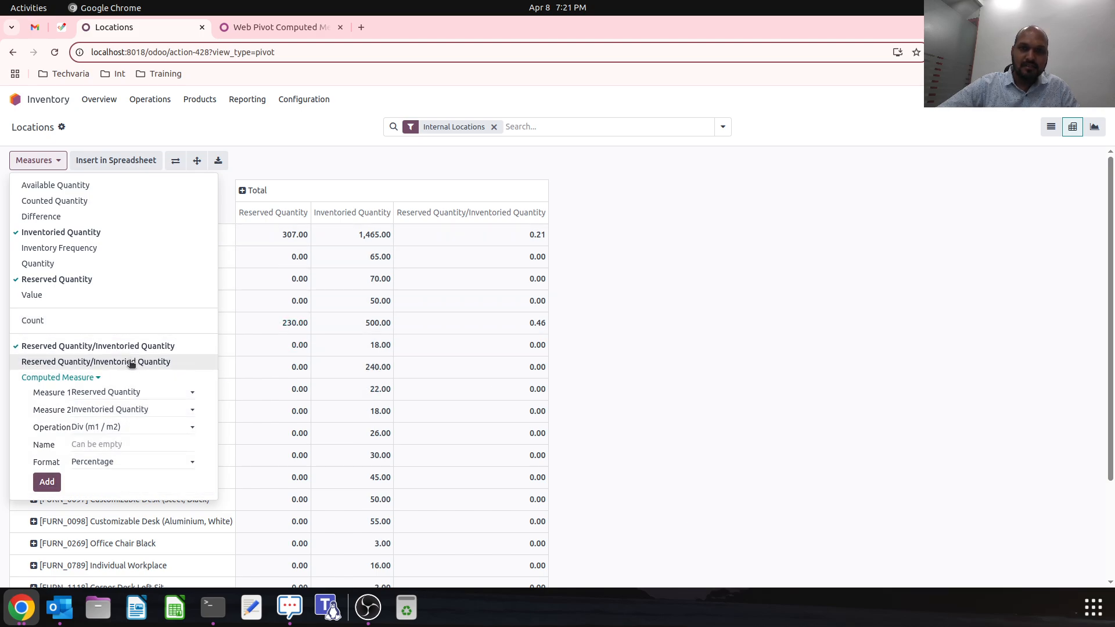
{"action": "left_click", "coordinate": [98, 362]}
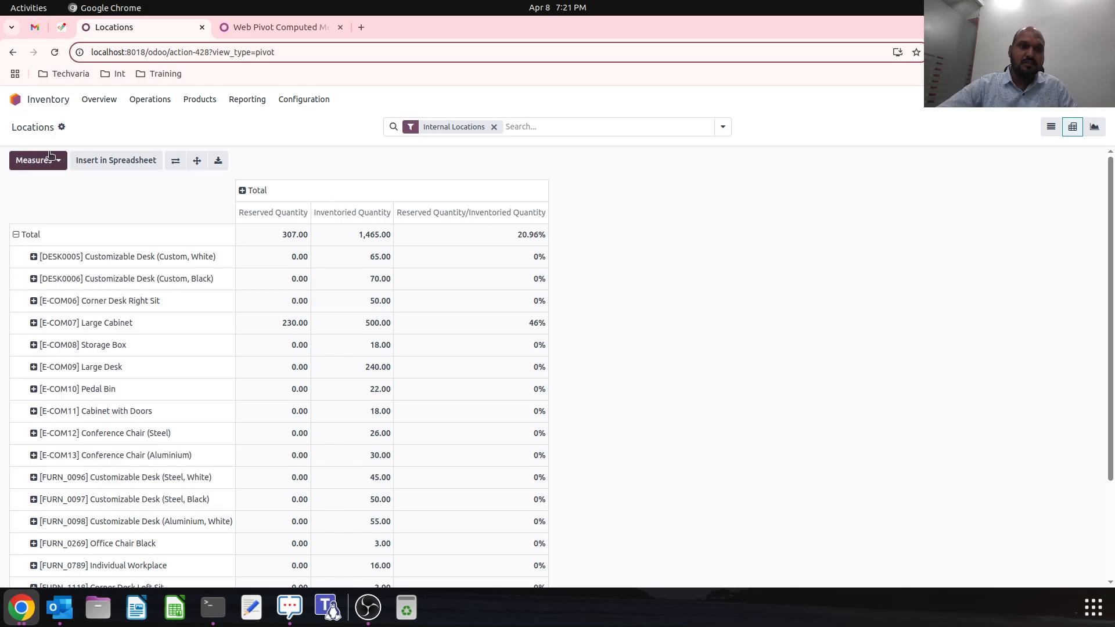
- Open Invoice Analysis as a pivot and add Product Quantity and Total in Currency measures
{"action": "left_click", "coordinate": [33, 160]}
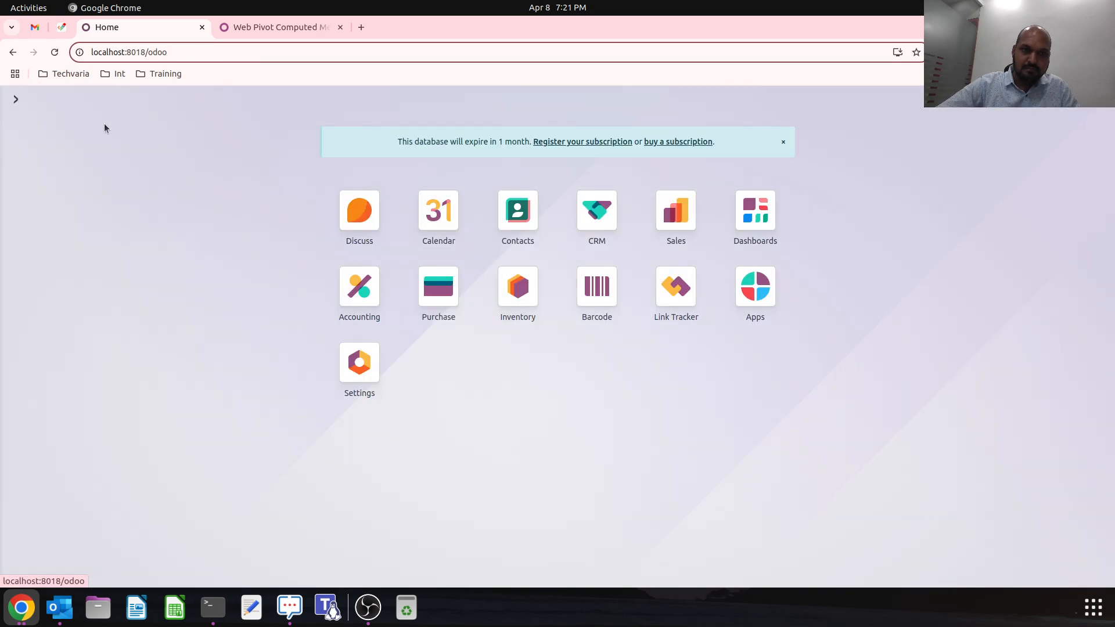
{"action": "mouse_move", "coordinate": [365, 294]}
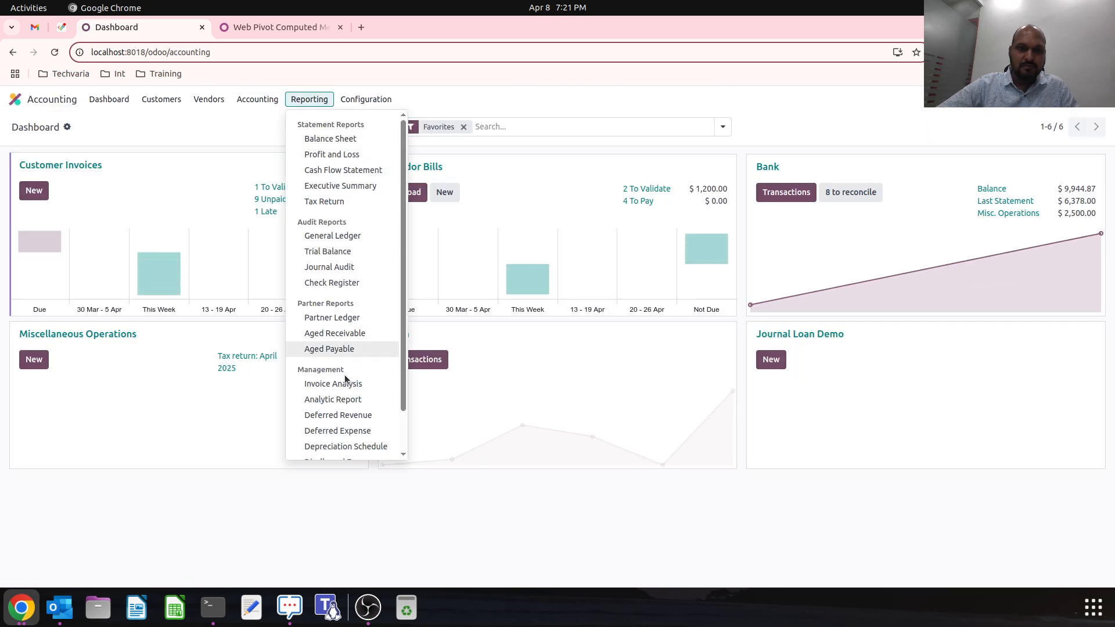
{"action": "left_click", "coordinate": [333, 384]}
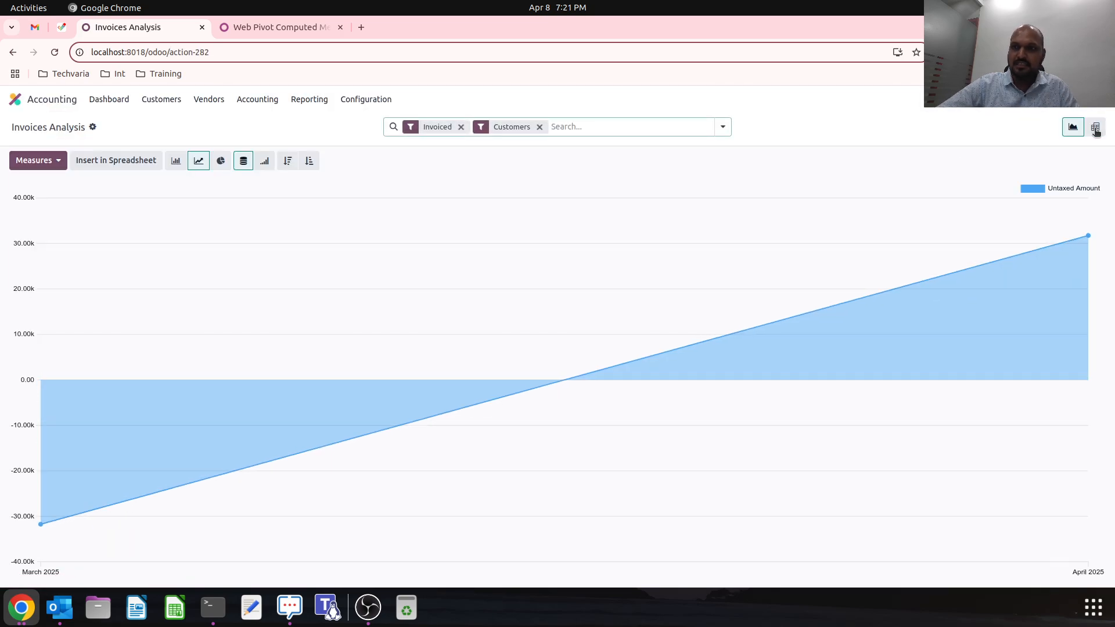
{"action": "left_click", "coordinate": [1095, 127]}
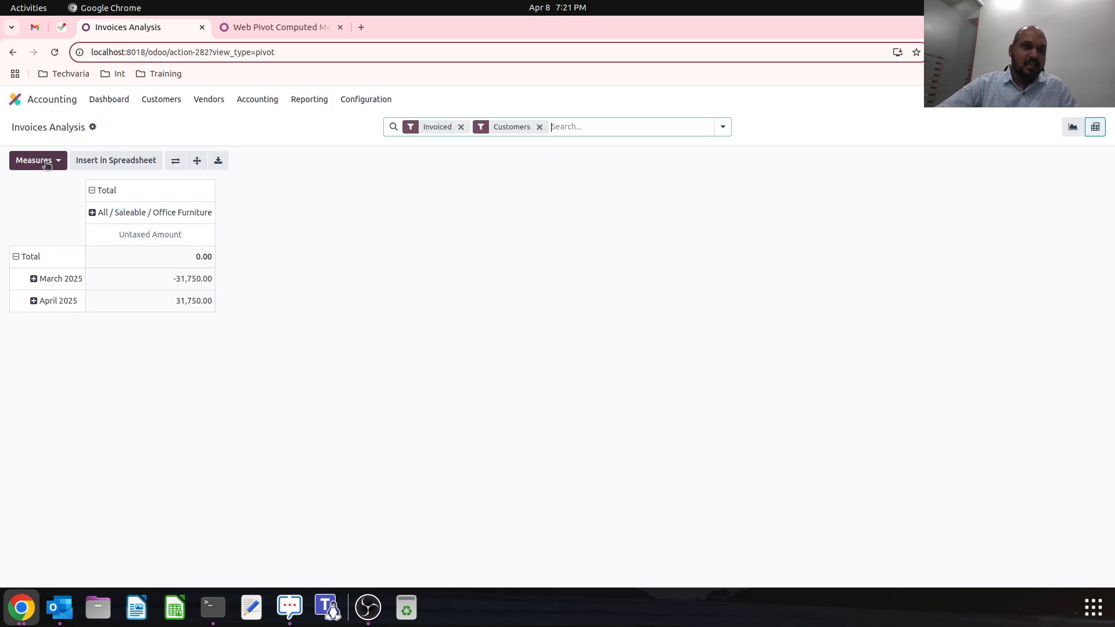
{"action": "left_click", "coordinate": [34, 160]}
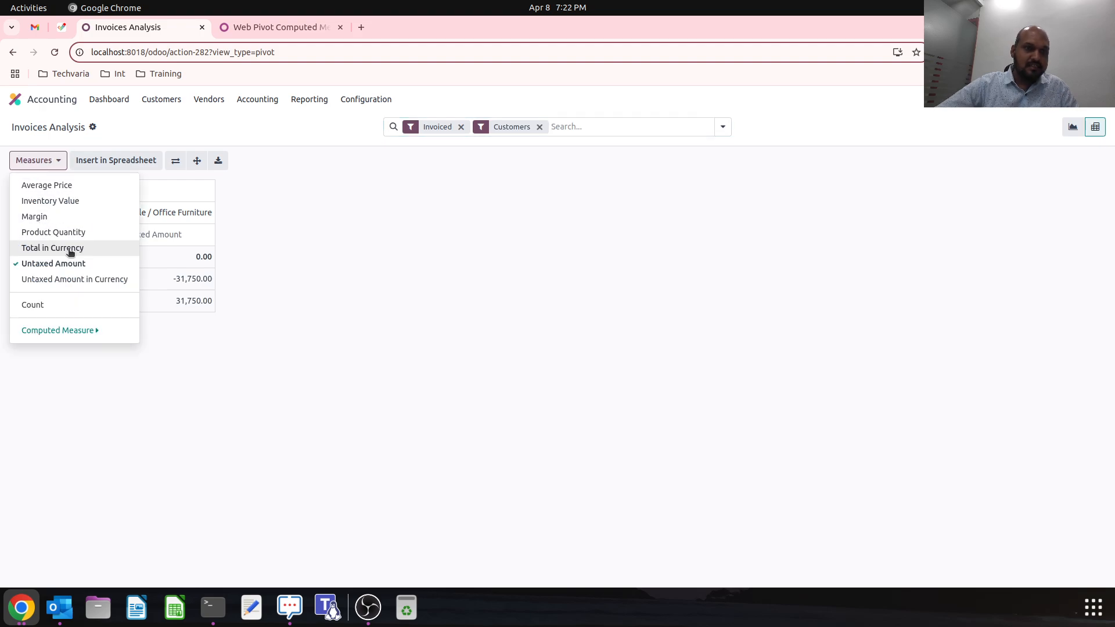
{"action": "left_click", "coordinate": [53, 231]}
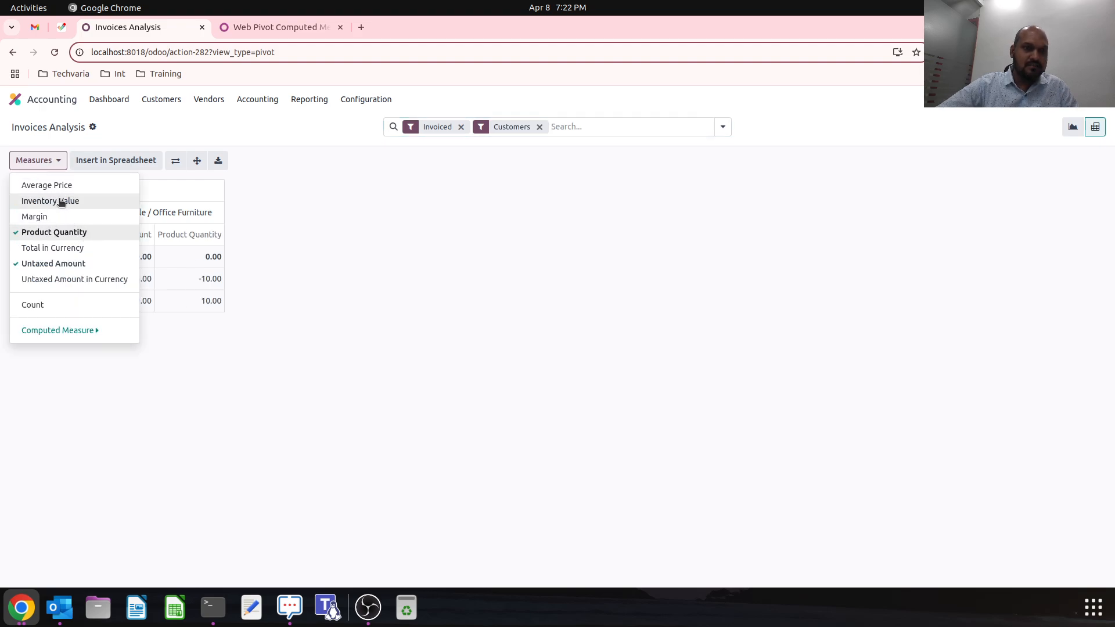
{"action": "left_click", "coordinate": [50, 200]}
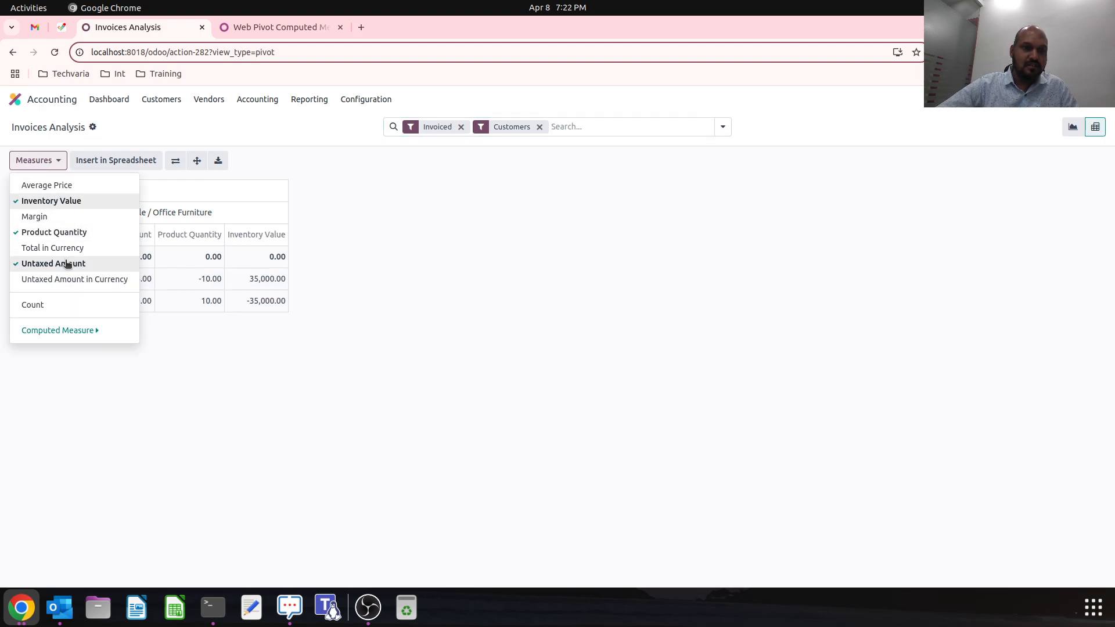
{"action": "left_click", "coordinate": [52, 248]}
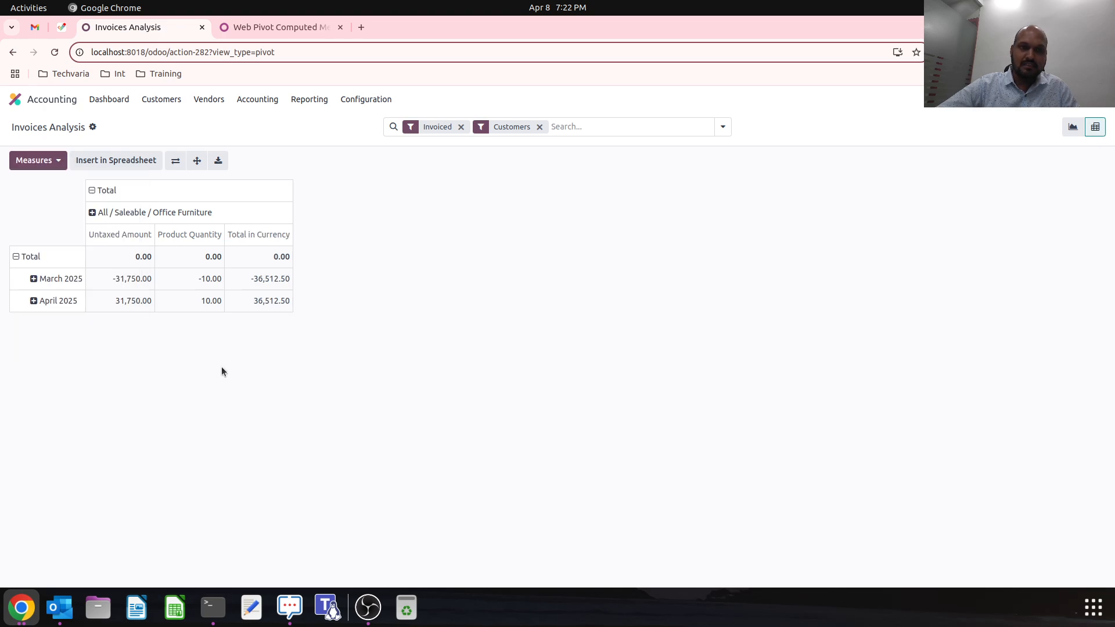
{"action": "mouse_move", "coordinate": [117, 248]}
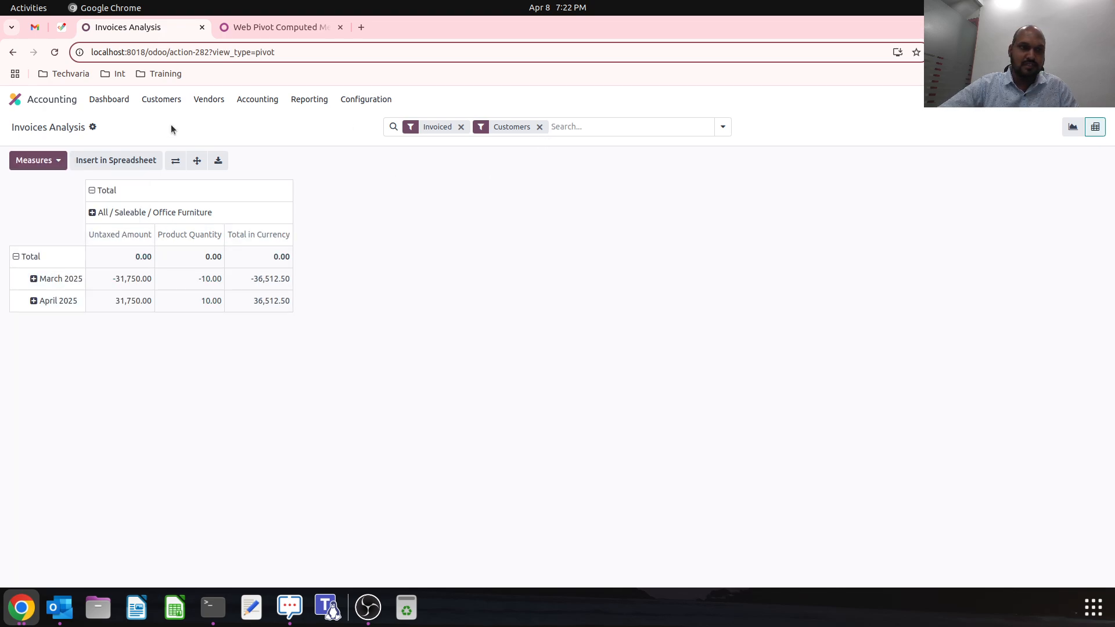
{"action": "left_click", "coordinate": [37, 160]}
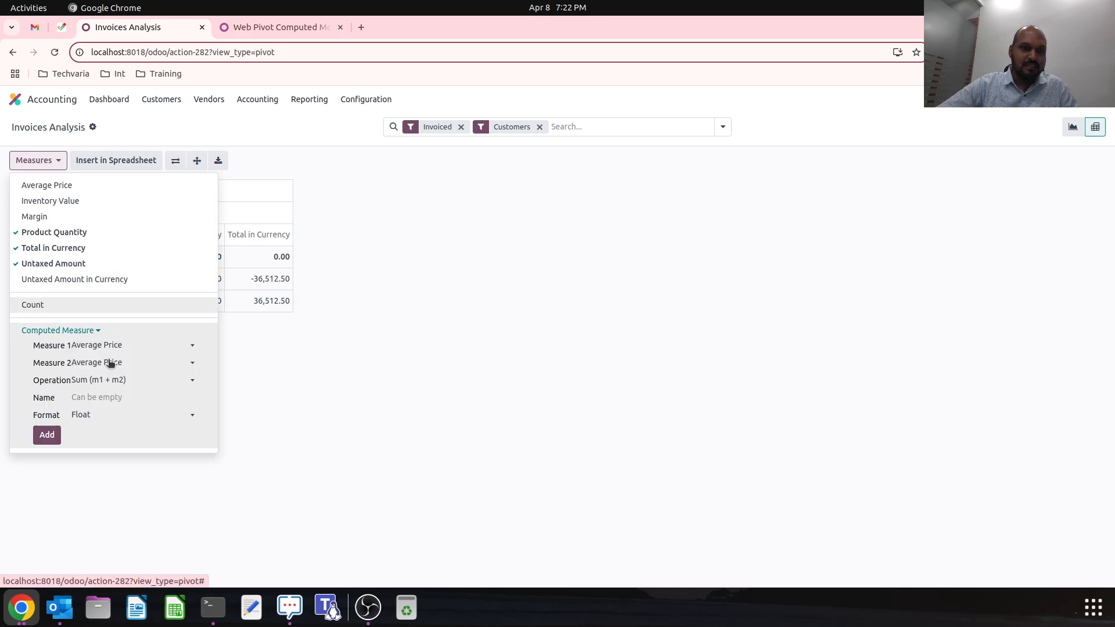
{"action": "mouse_move", "coordinate": [110, 358]}
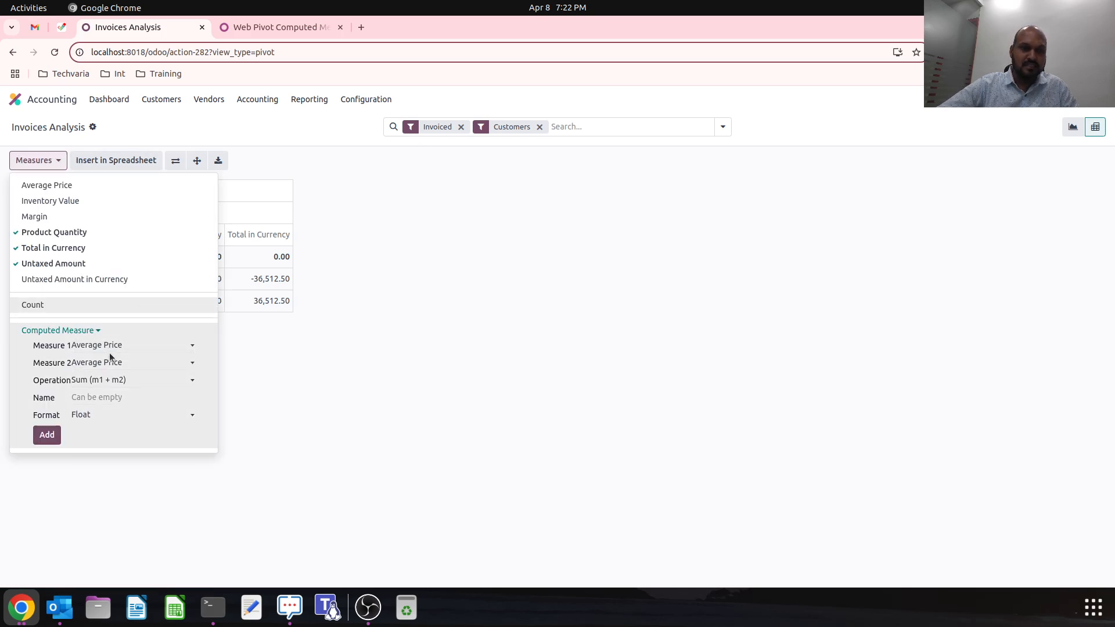
{"action": "left_click", "coordinate": [127, 345]}
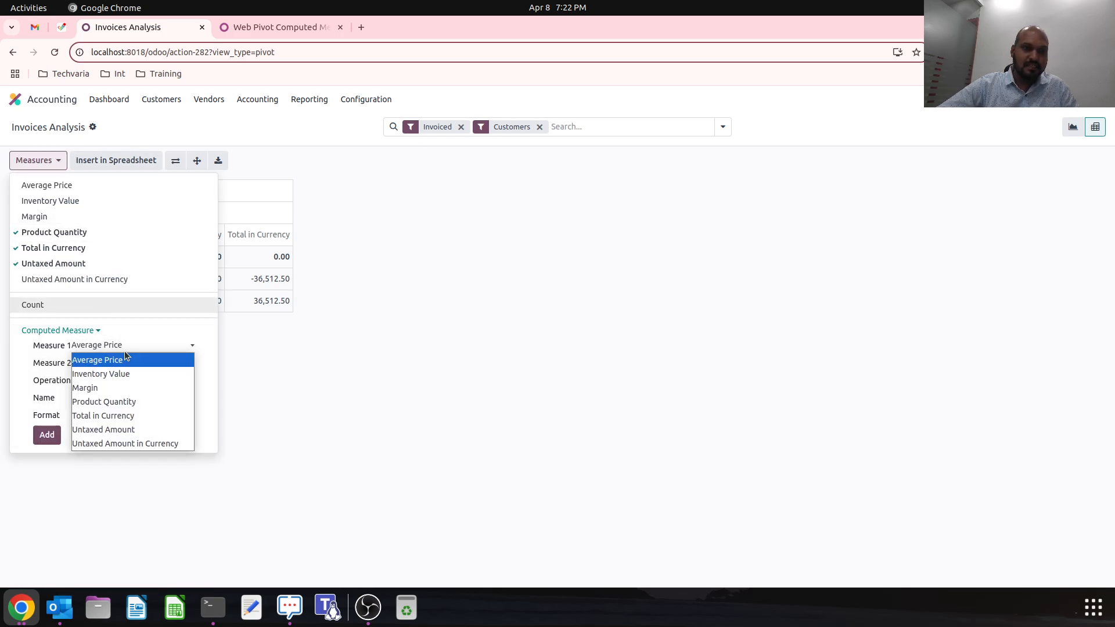
{"action": "left_click", "coordinate": [97, 359]}
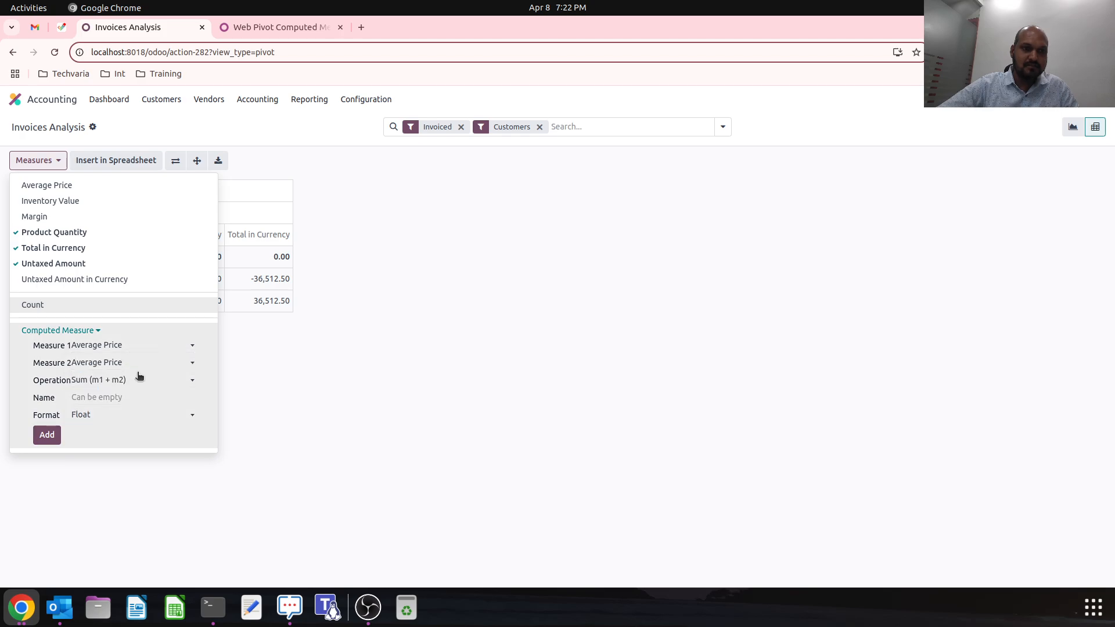
{"action": "left_click", "coordinate": [132, 380]}
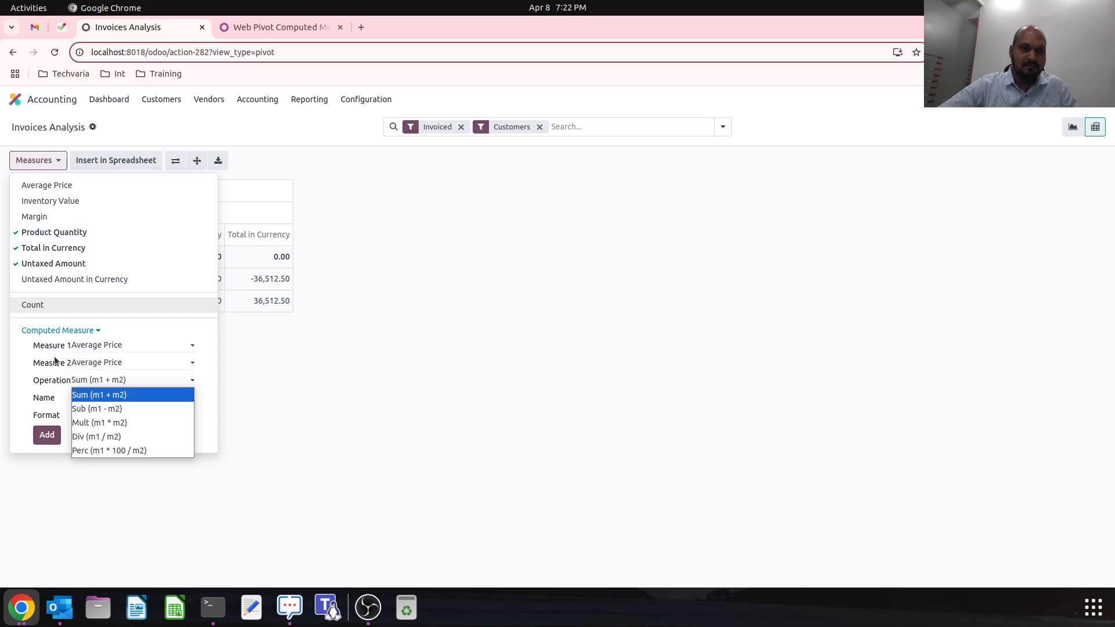
{"action": "mouse_move", "coordinate": [200, 395]}
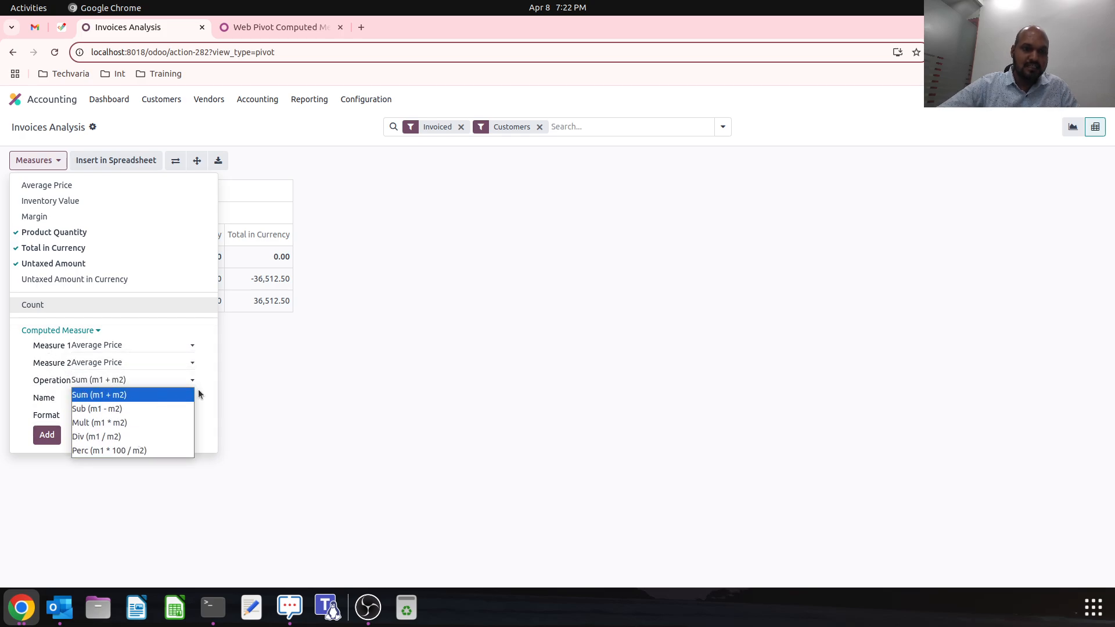
{"action": "left_click", "coordinate": [133, 415]}
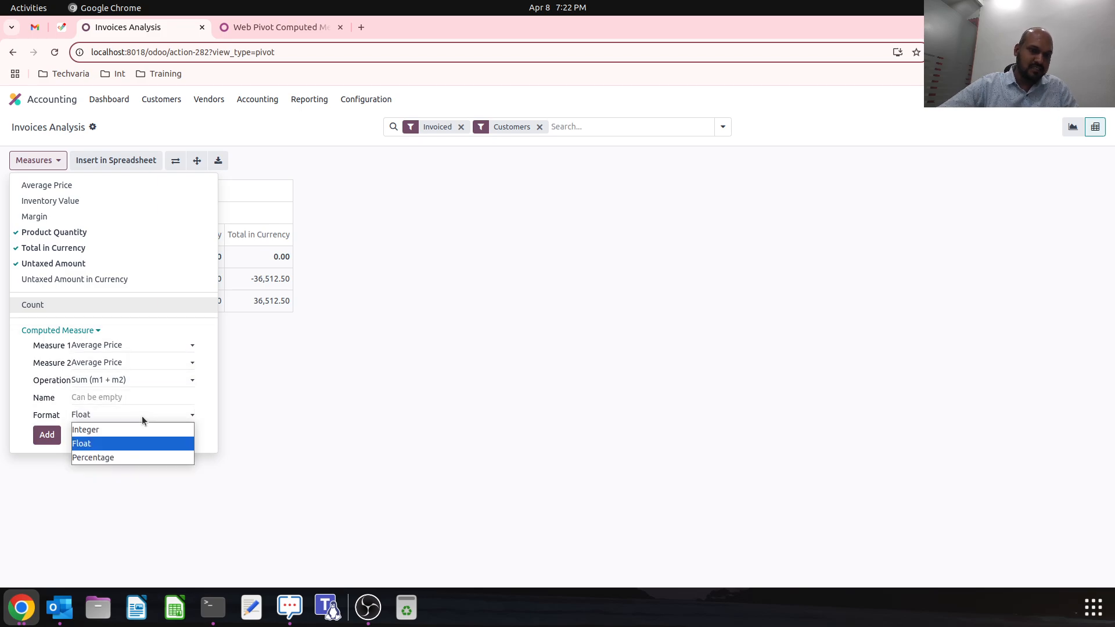
{"action": "left_click", "coordinate": [338, 141]}
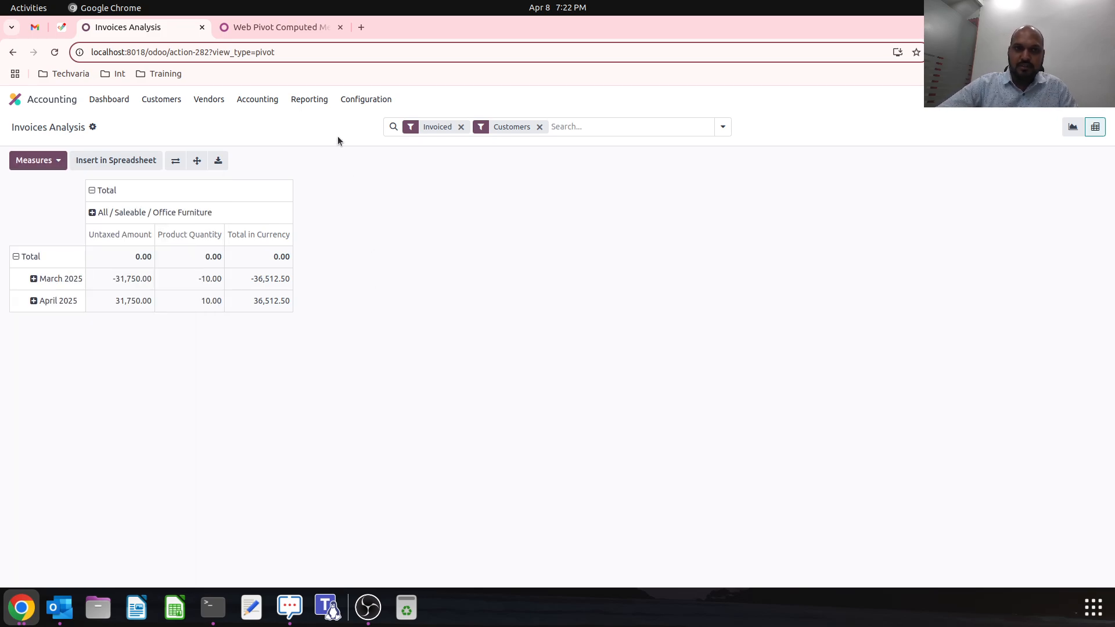
{"action": "left_click", "coordinate": [278, 26]}
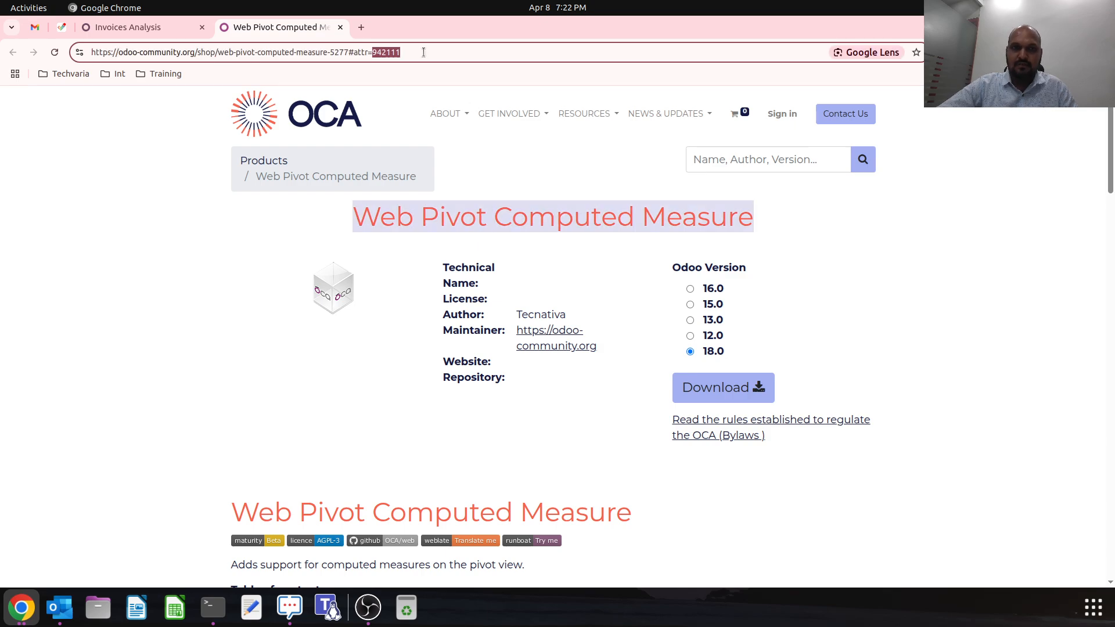
{"action": "left_click", "coordinate": [128, 27]}
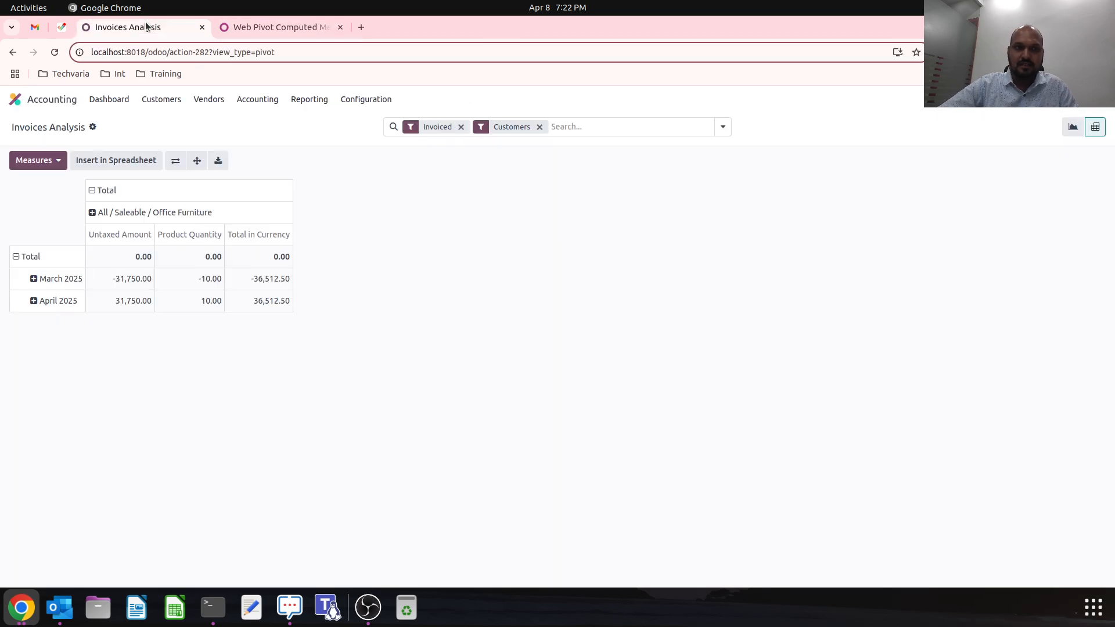
{"action": "left_click", "coordinate": [33, 160]}
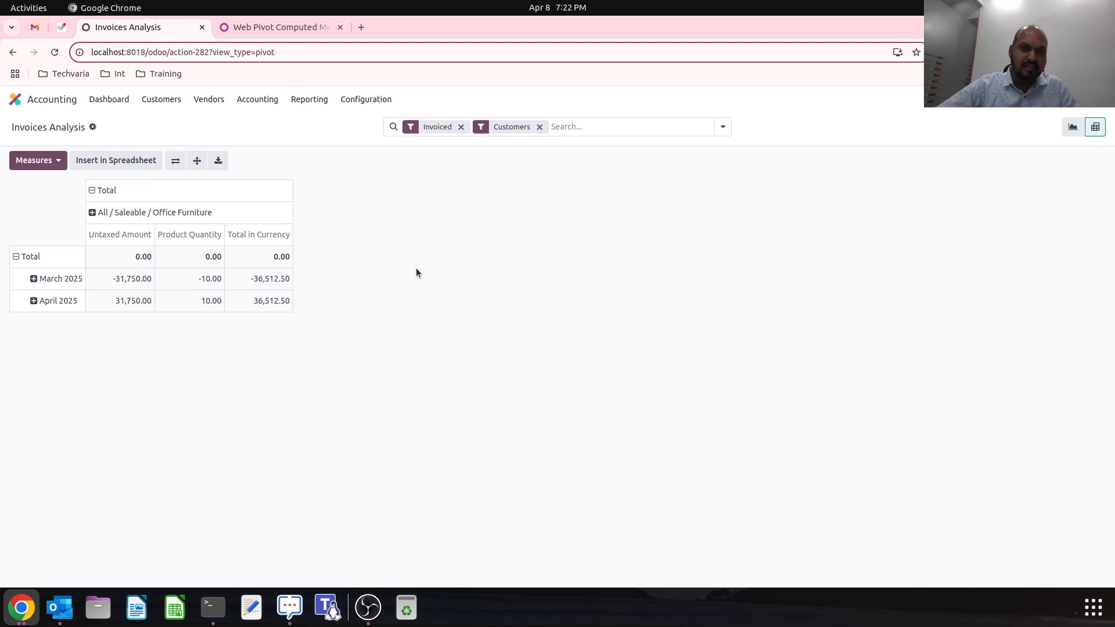
{"action": "left_click", "coordinate": [34, 161]}
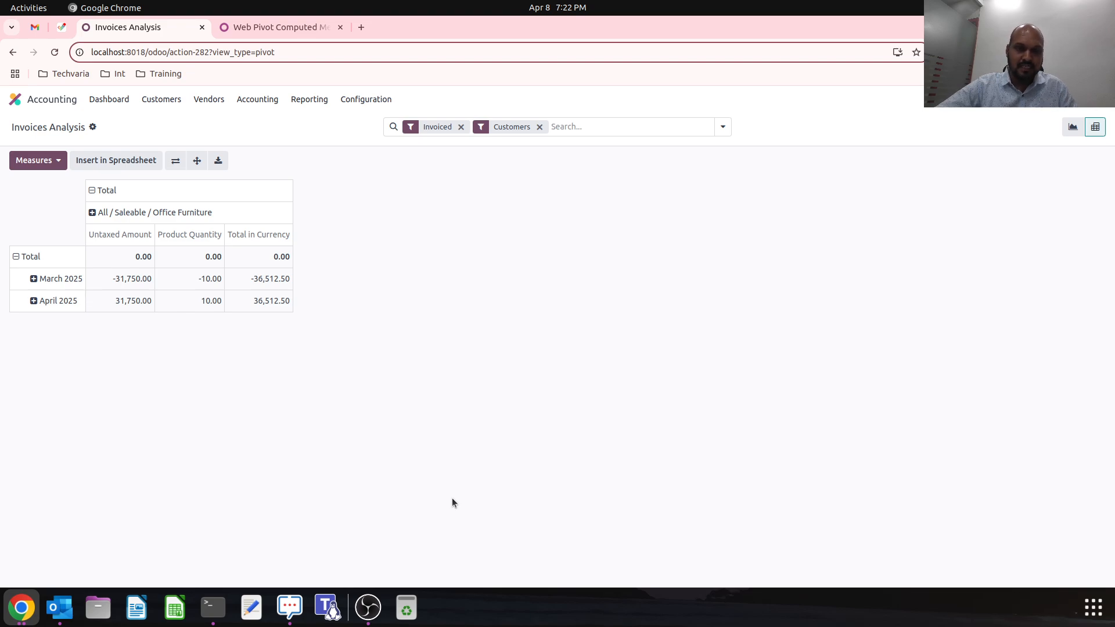
{"action": "mouse_move", "coordinate": [627, 442]}
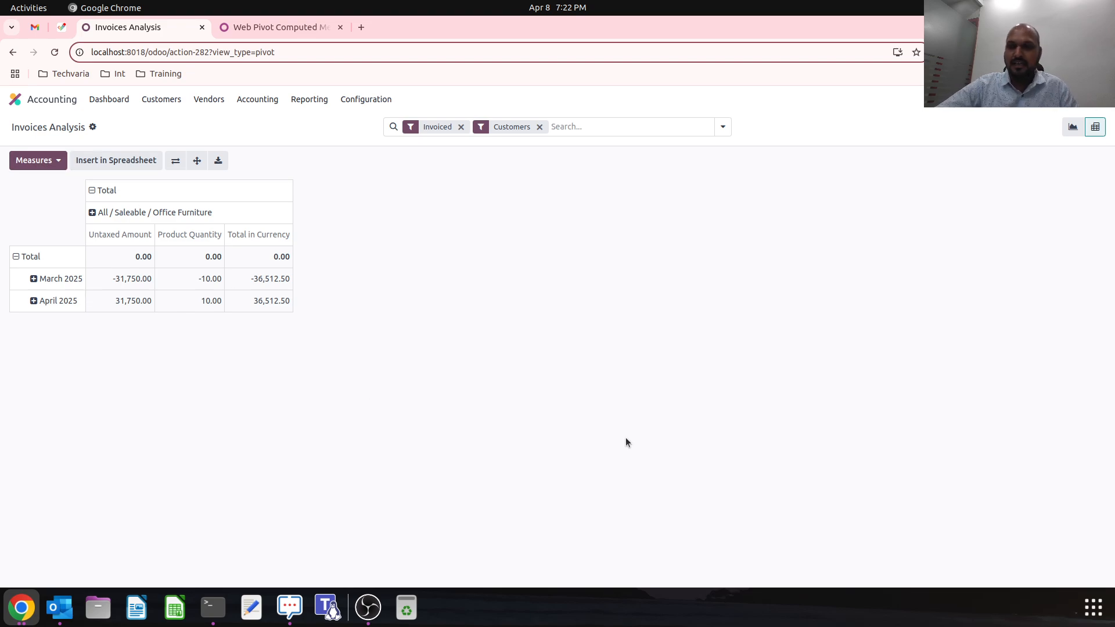
{"action": "mouse_move", "coordinate": [703, 377]}
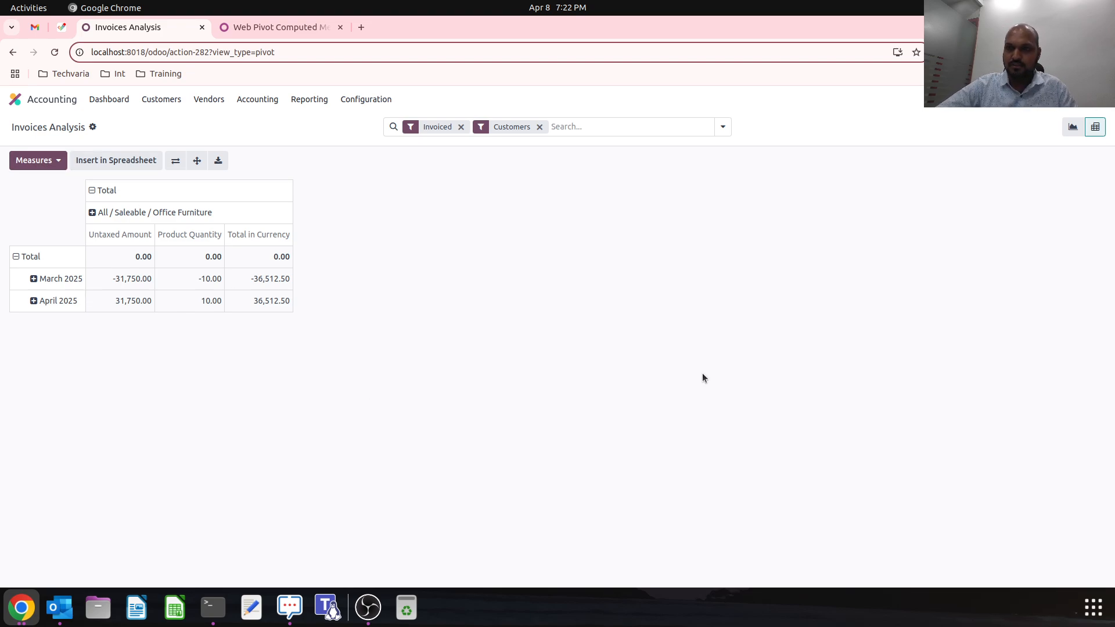